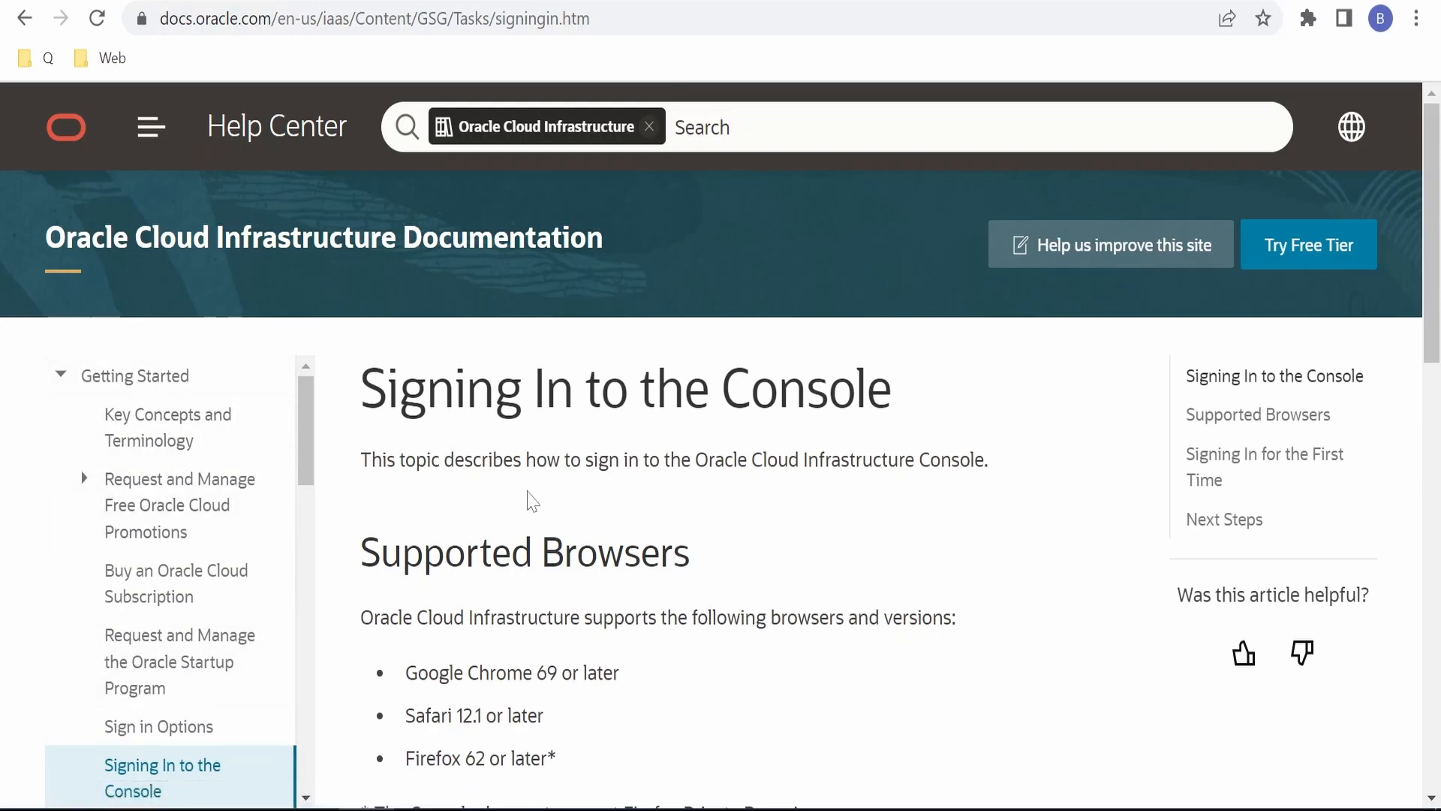
- Scroll the Signing In to the Console page down to 'Signing In for the First Time'
scroll(down, 3)
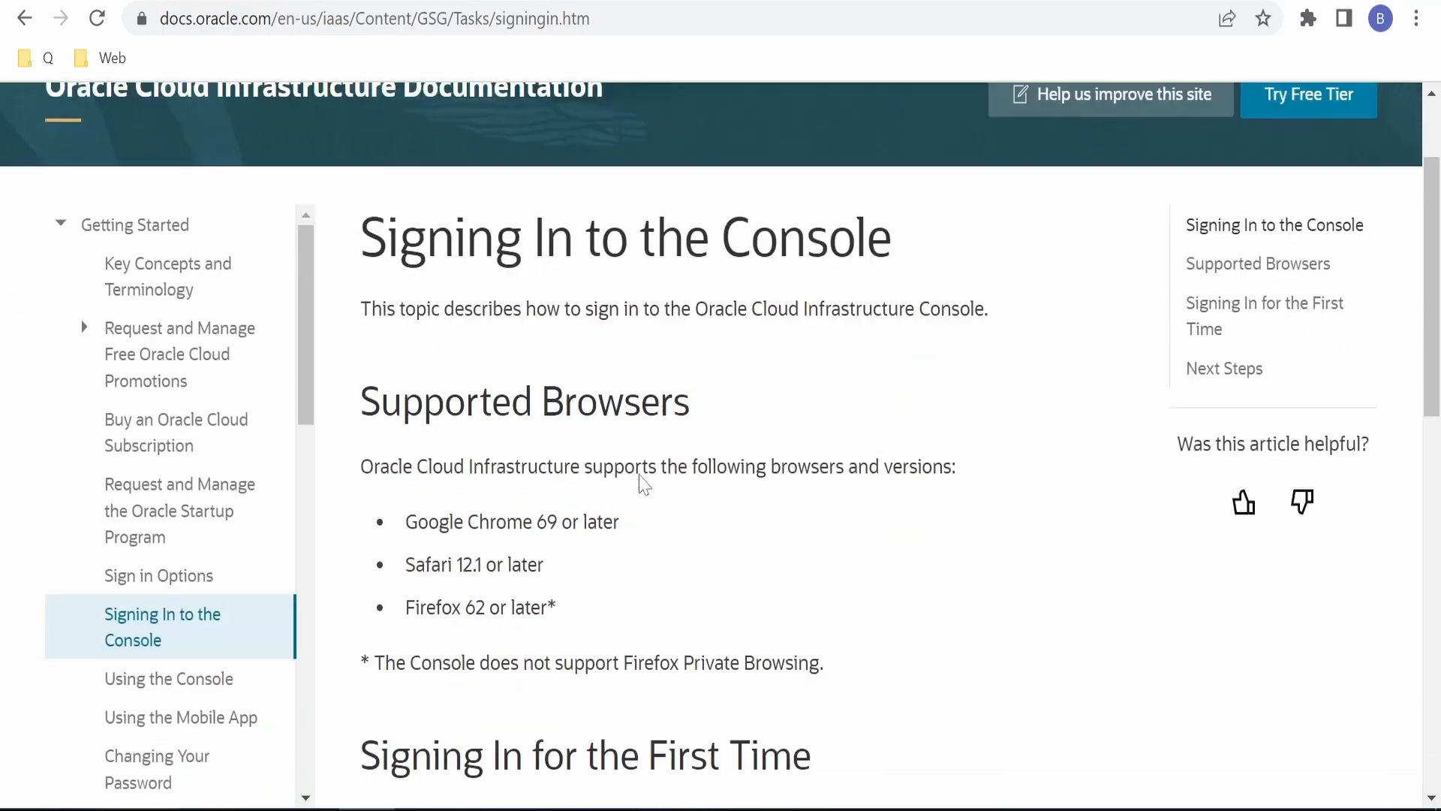
scroll(down, 3)
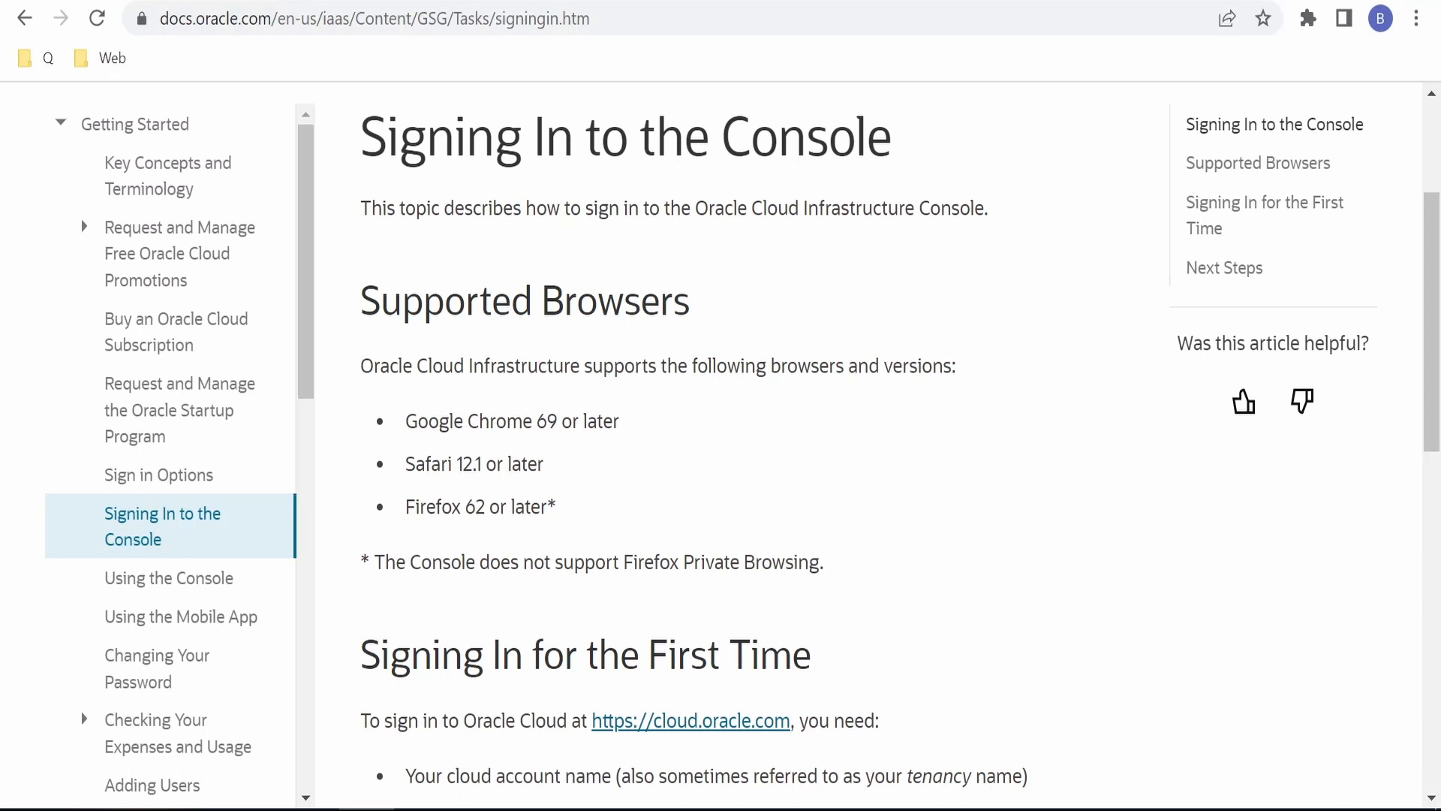
scroll(down, 3)
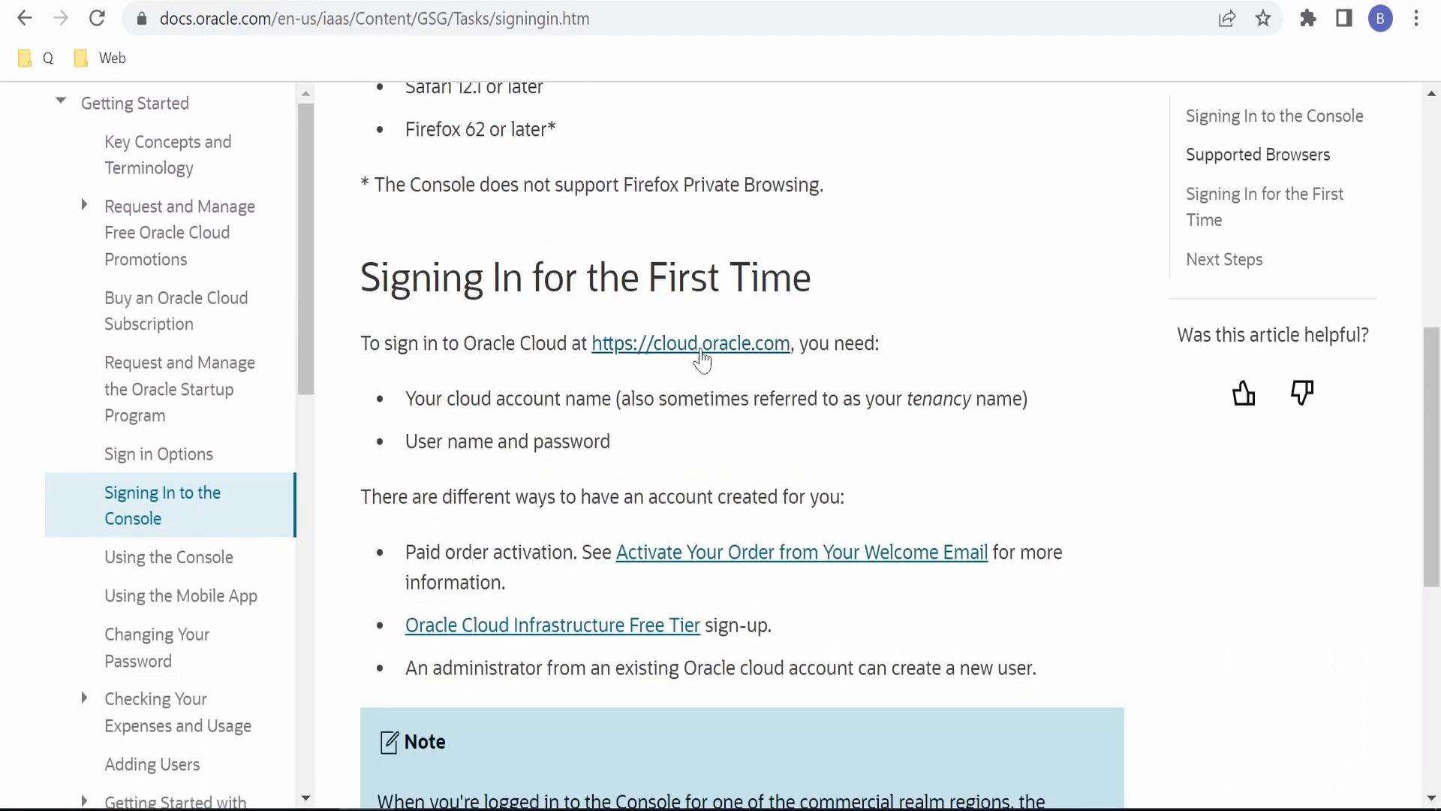
mouse_move(973, 368)
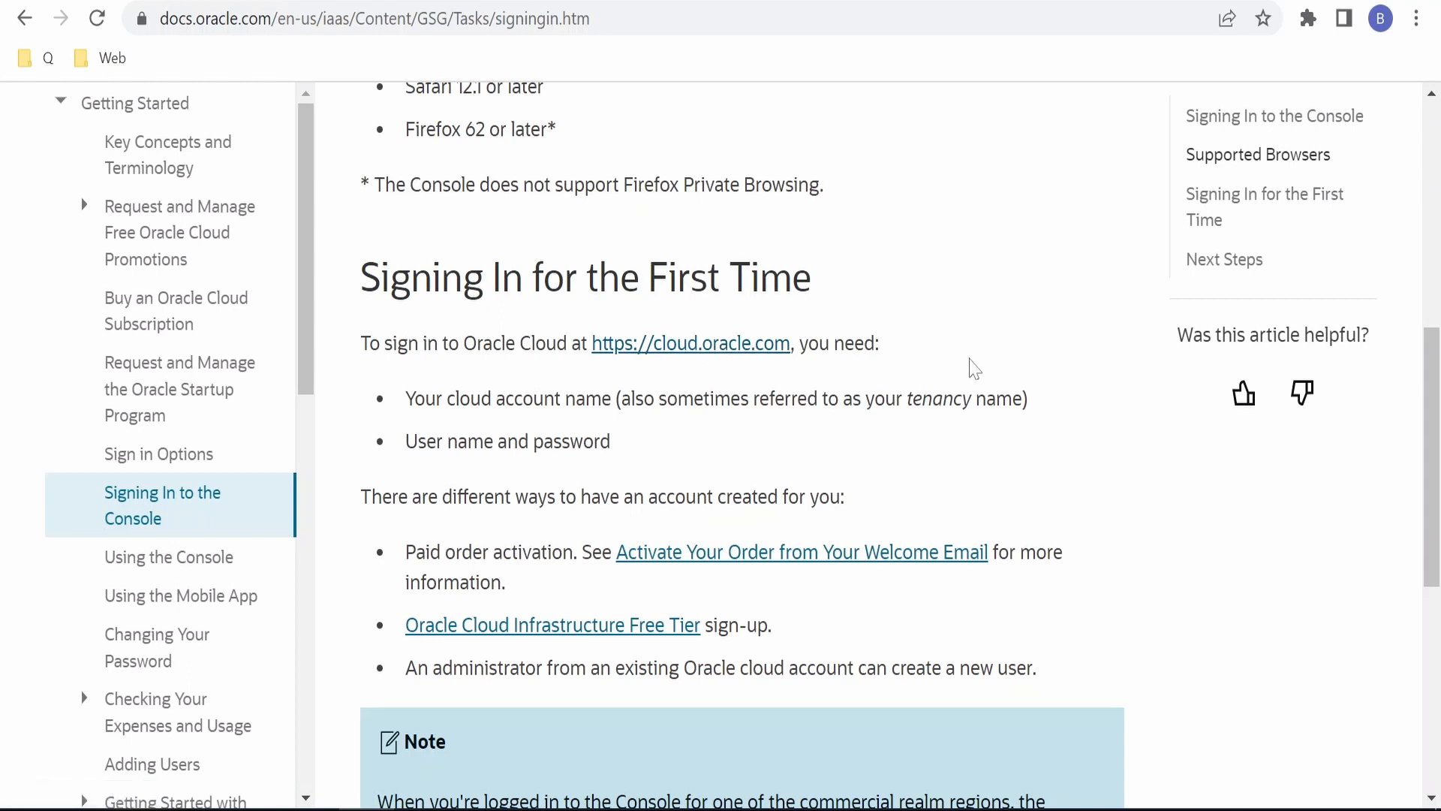
mouse_move(474, 488)
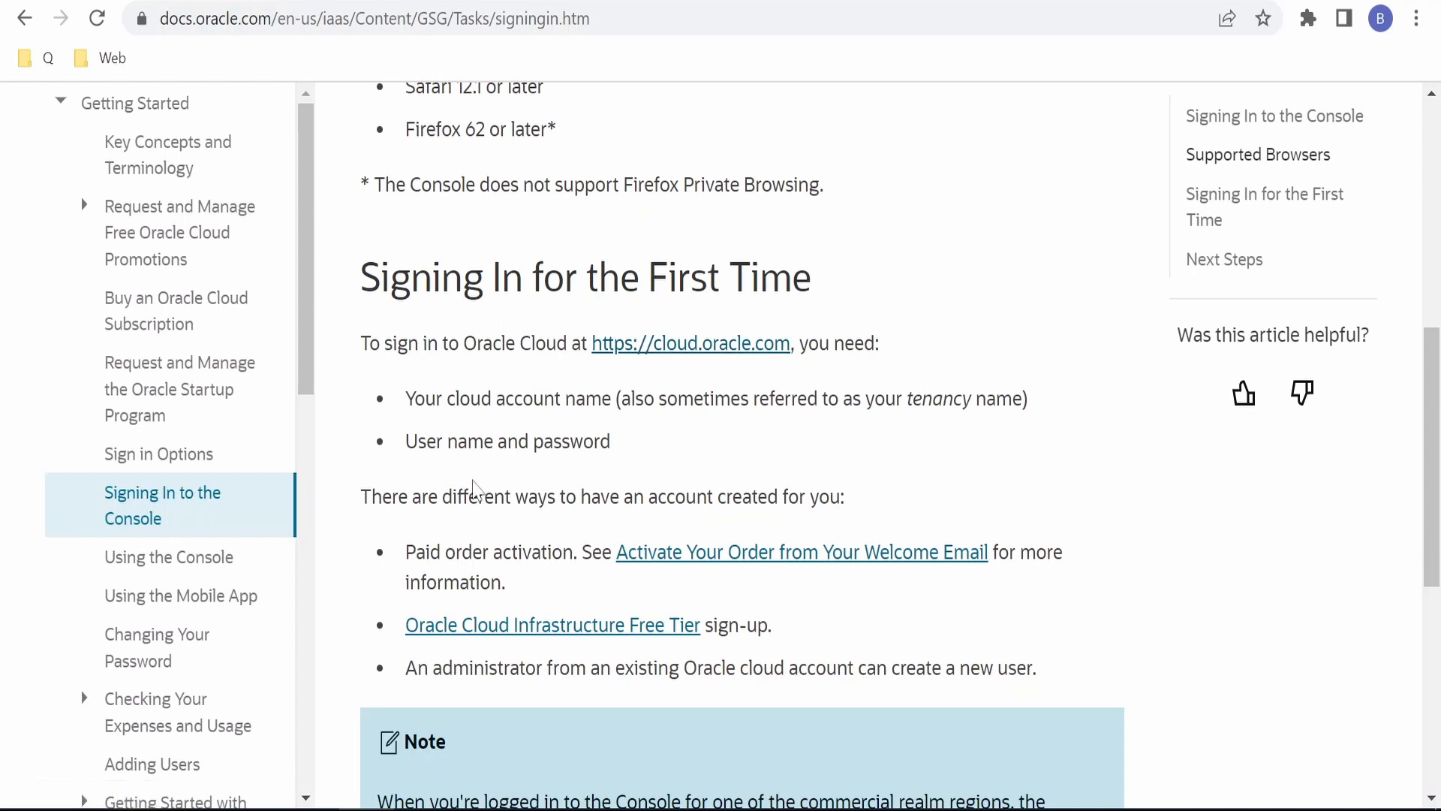
mouse_move(691, 470)
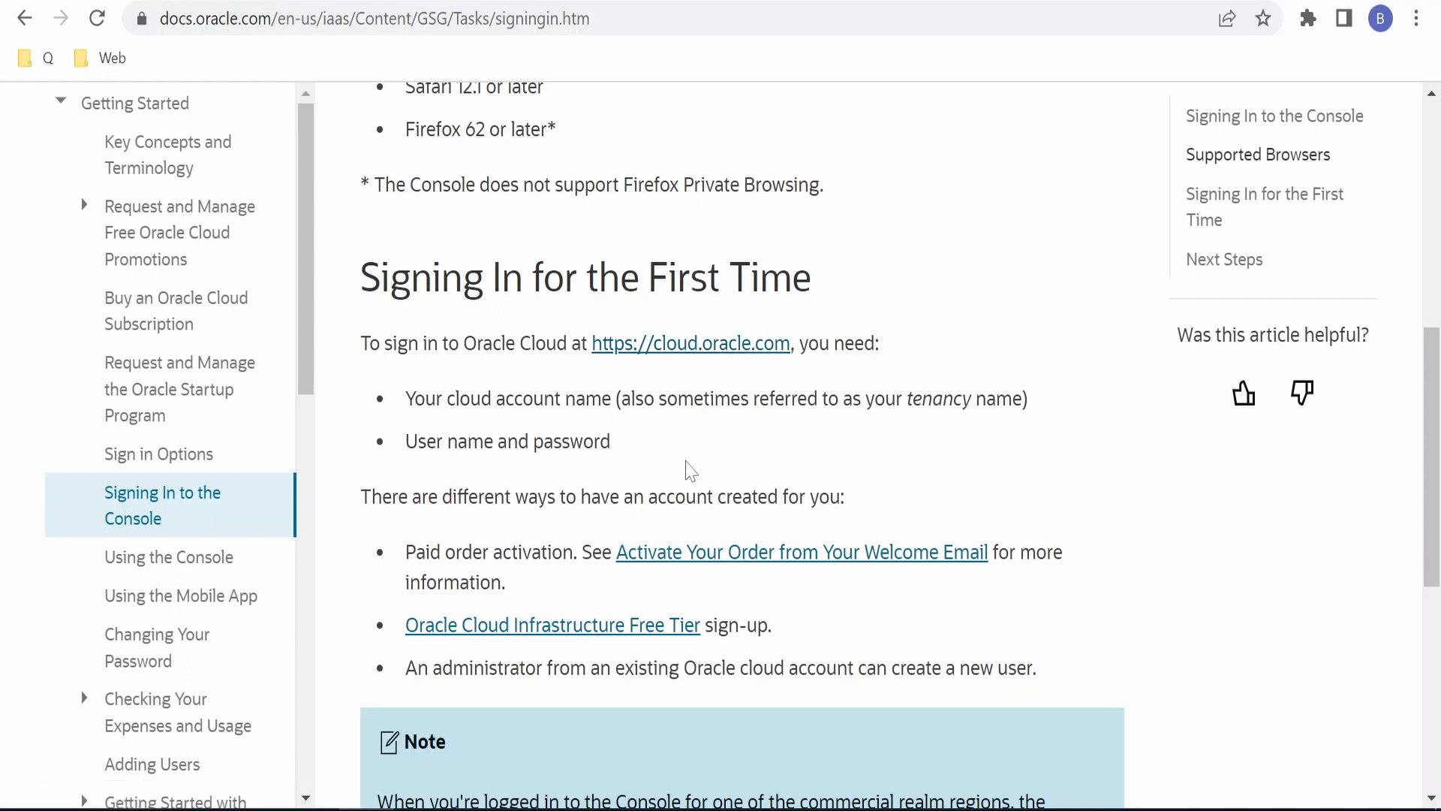
mouse_move(564, 423)
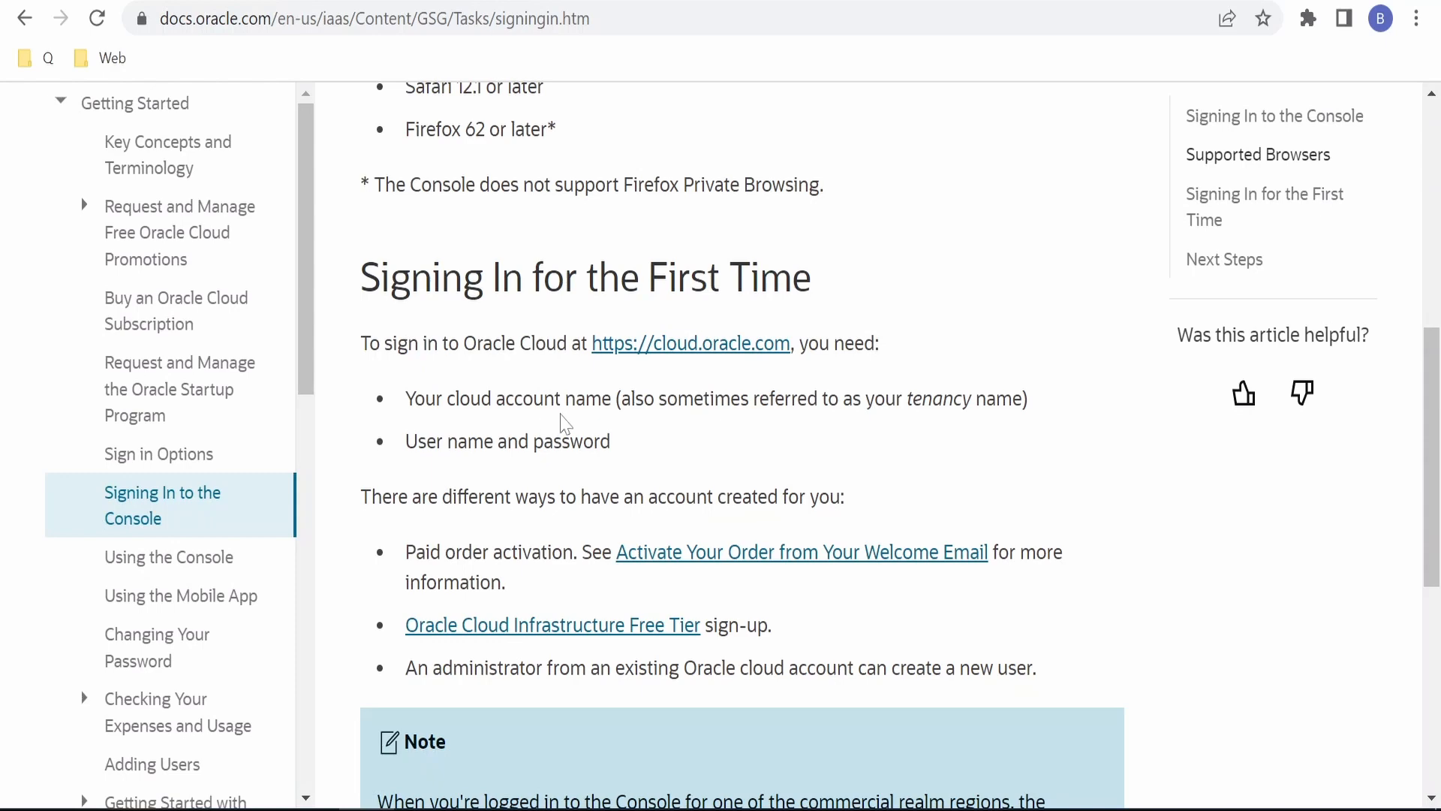
mouse_move(540, 429)
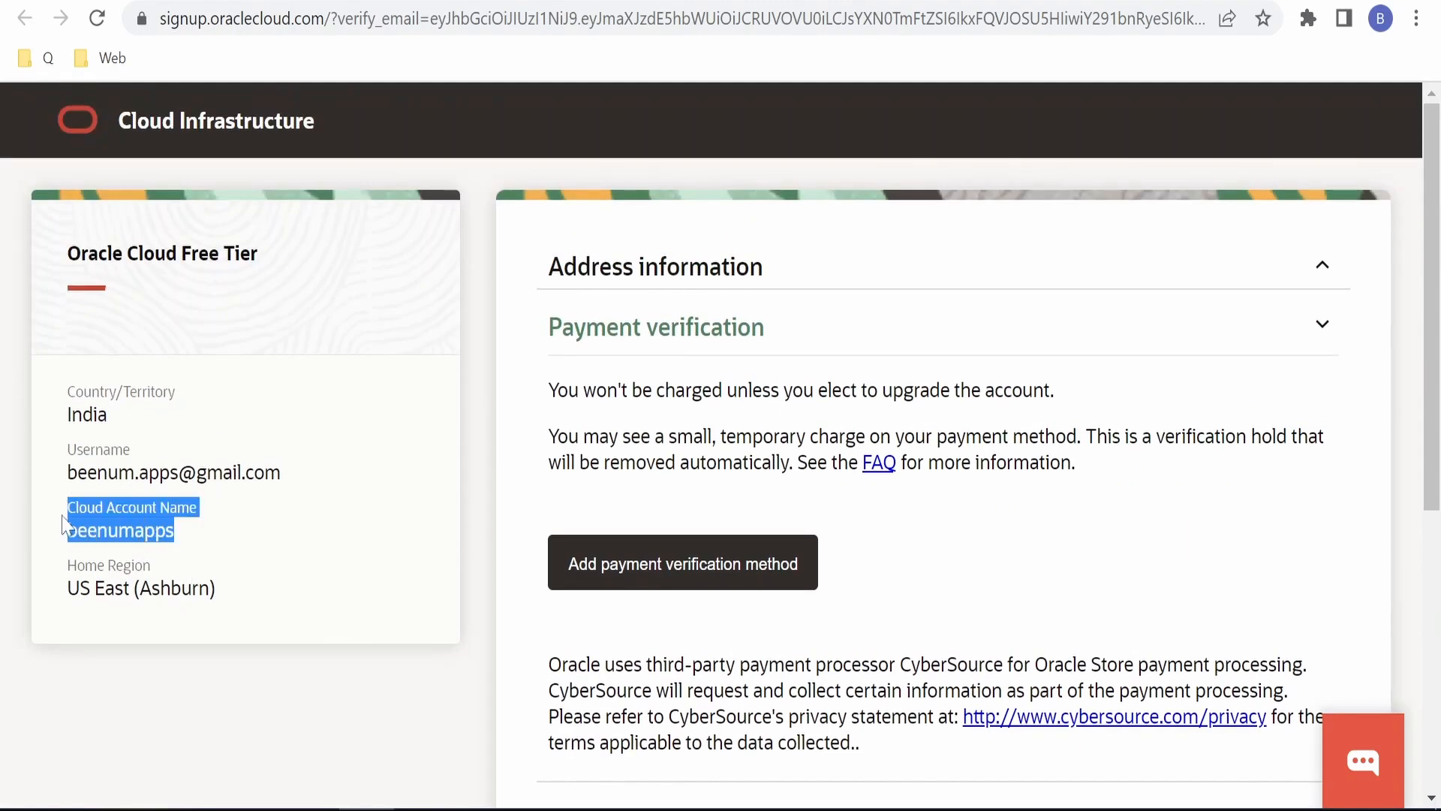
mouse_move(258, 566)
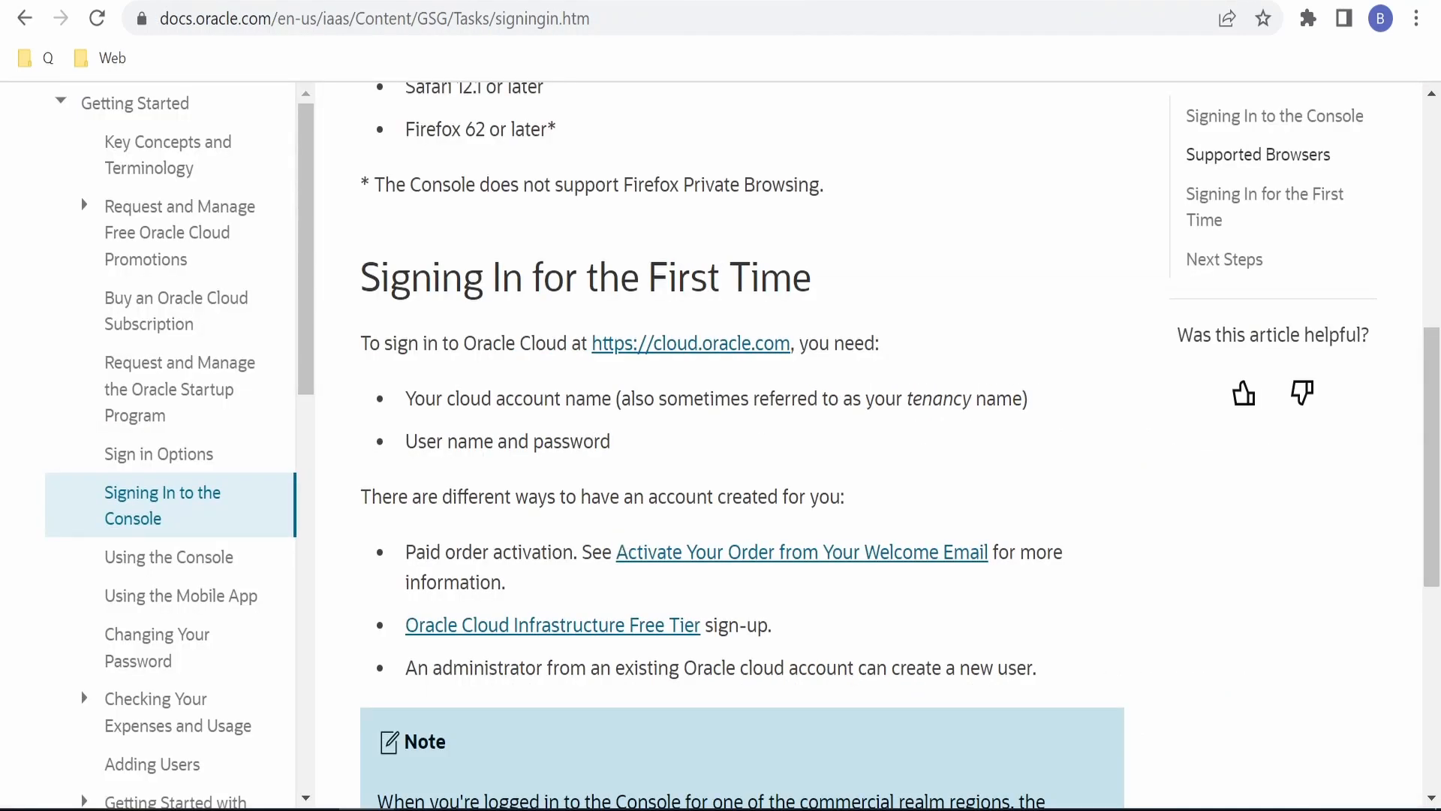
mouse_move(731, 357)
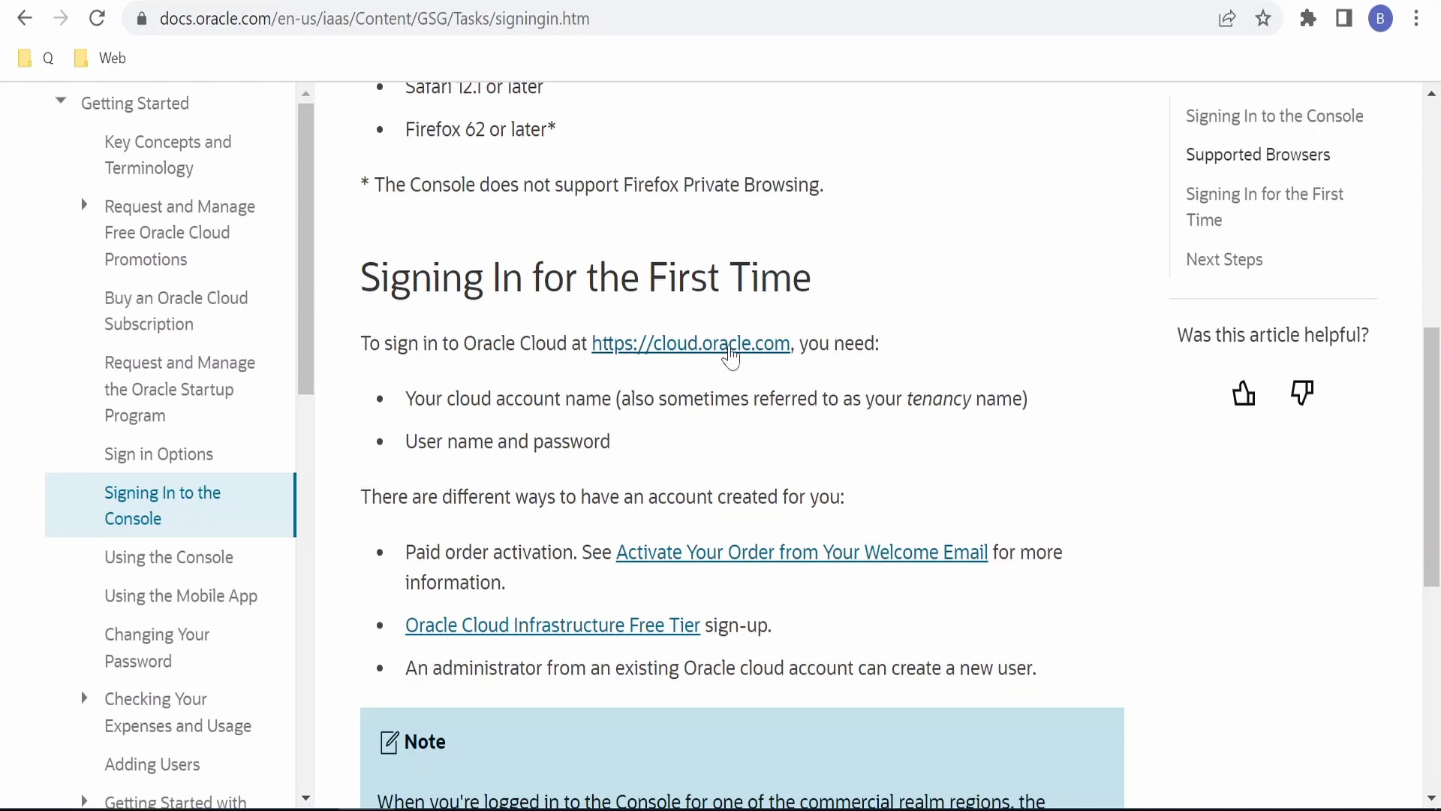
- Open cloud.oracle.com, dismiss the country-site banner, and submit the cloud account name
click(688, 344)
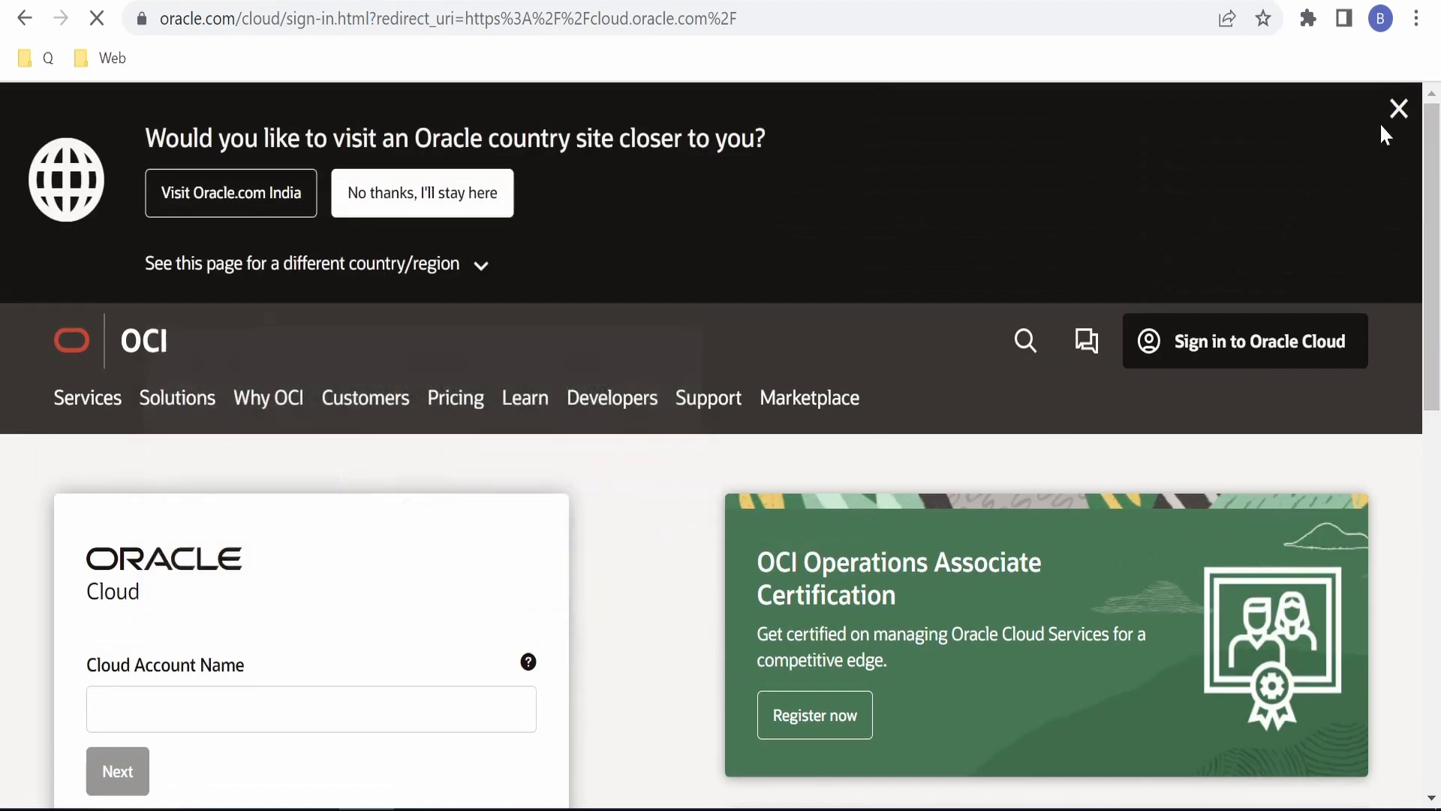
click(1397, 108)
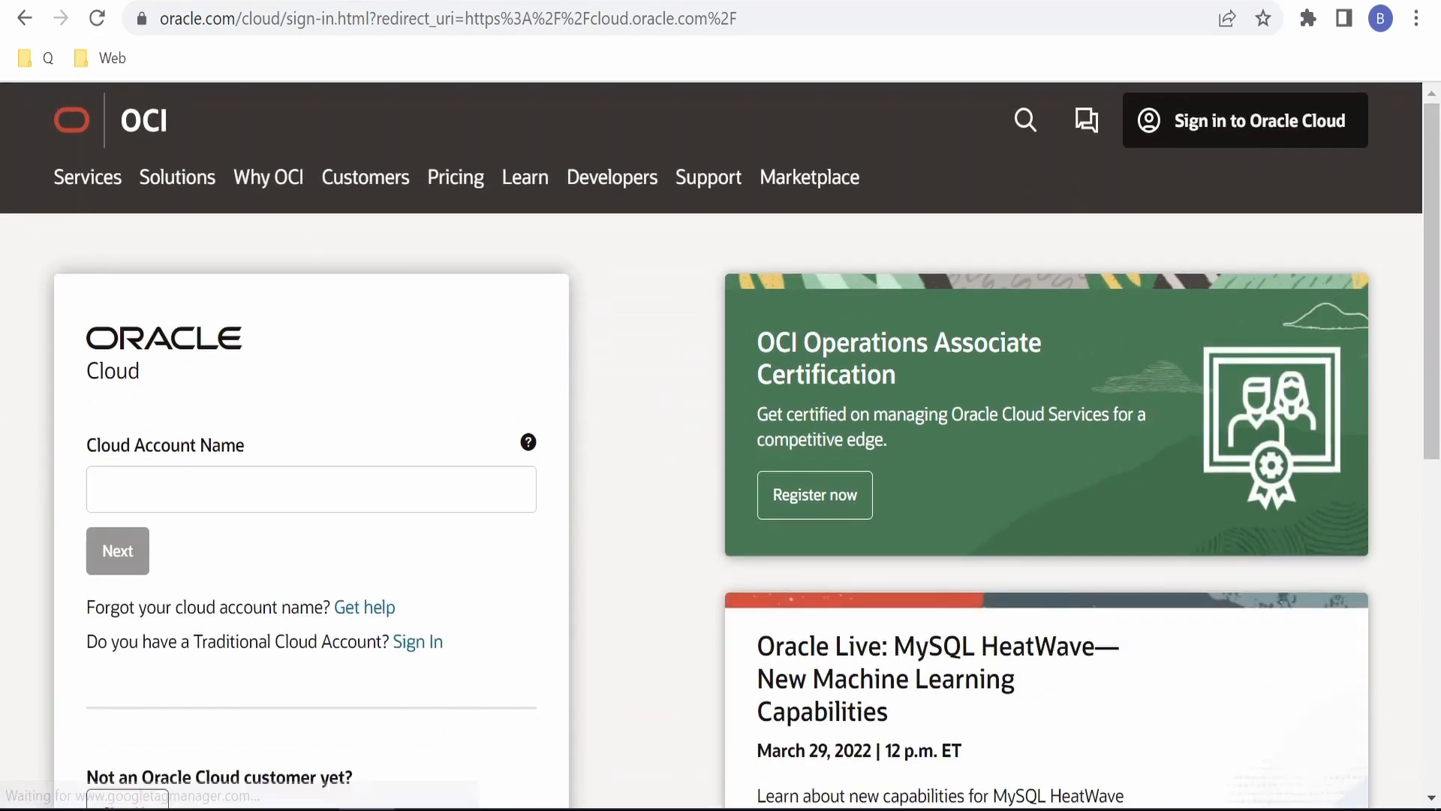
click(311, 488)
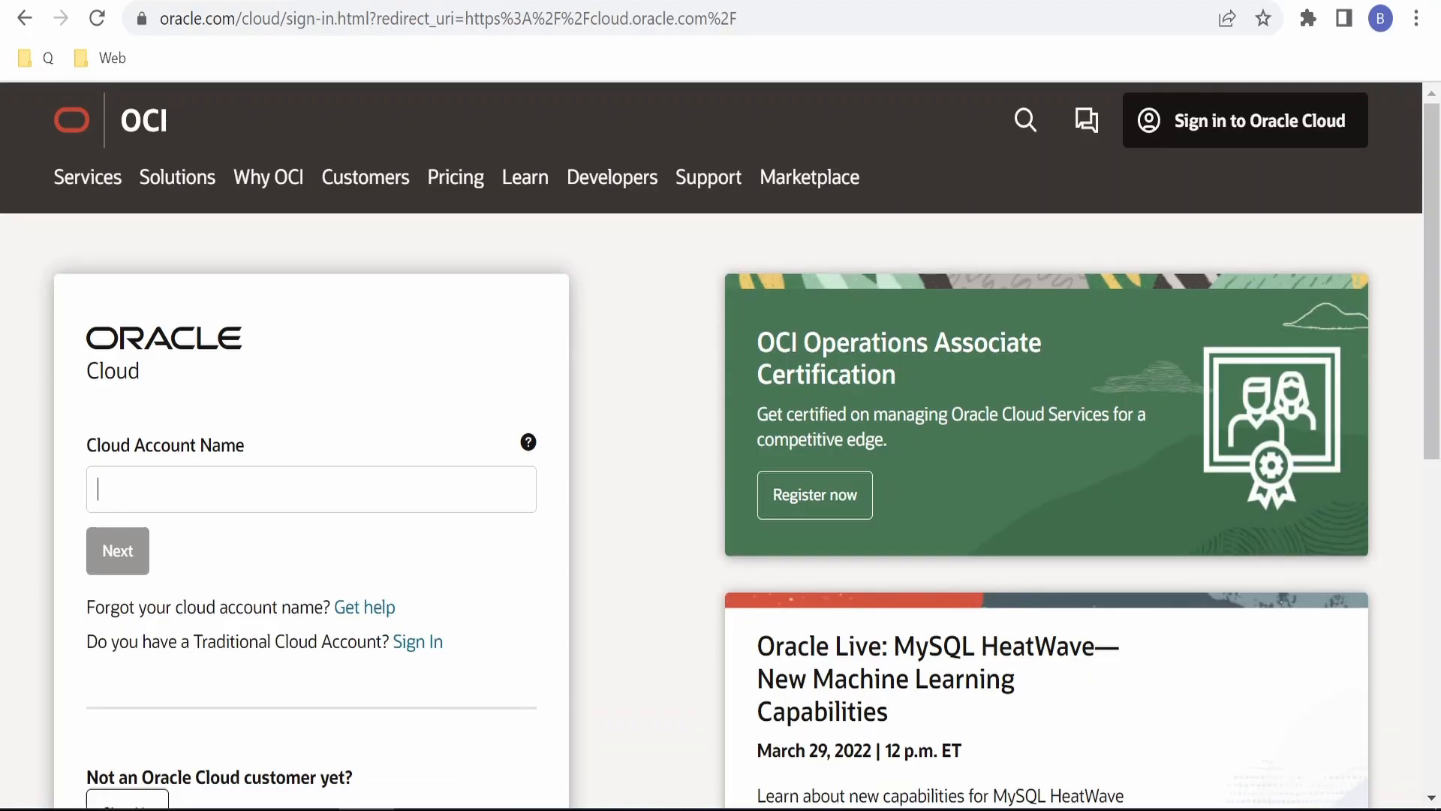
click(118, 550)
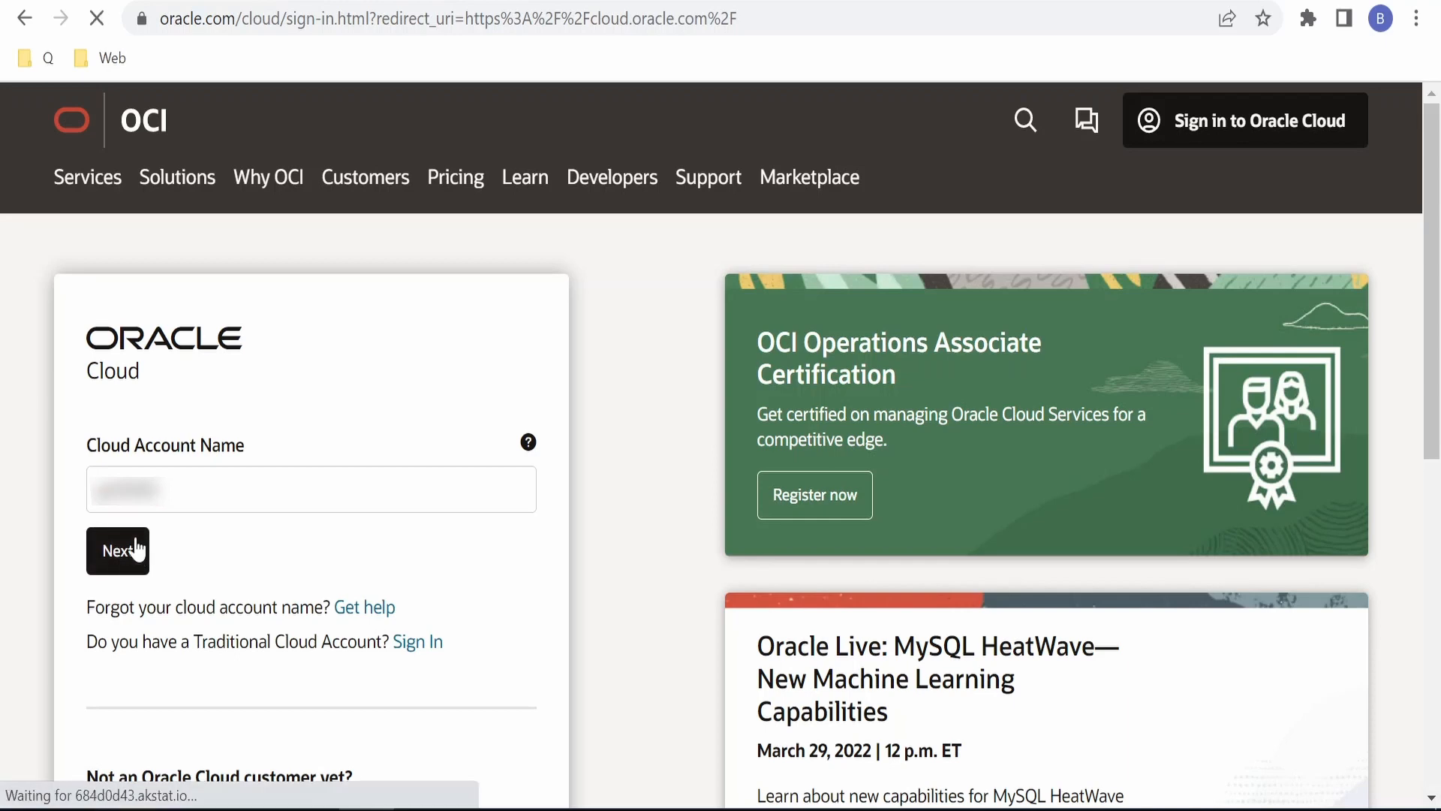
click(118, 550)
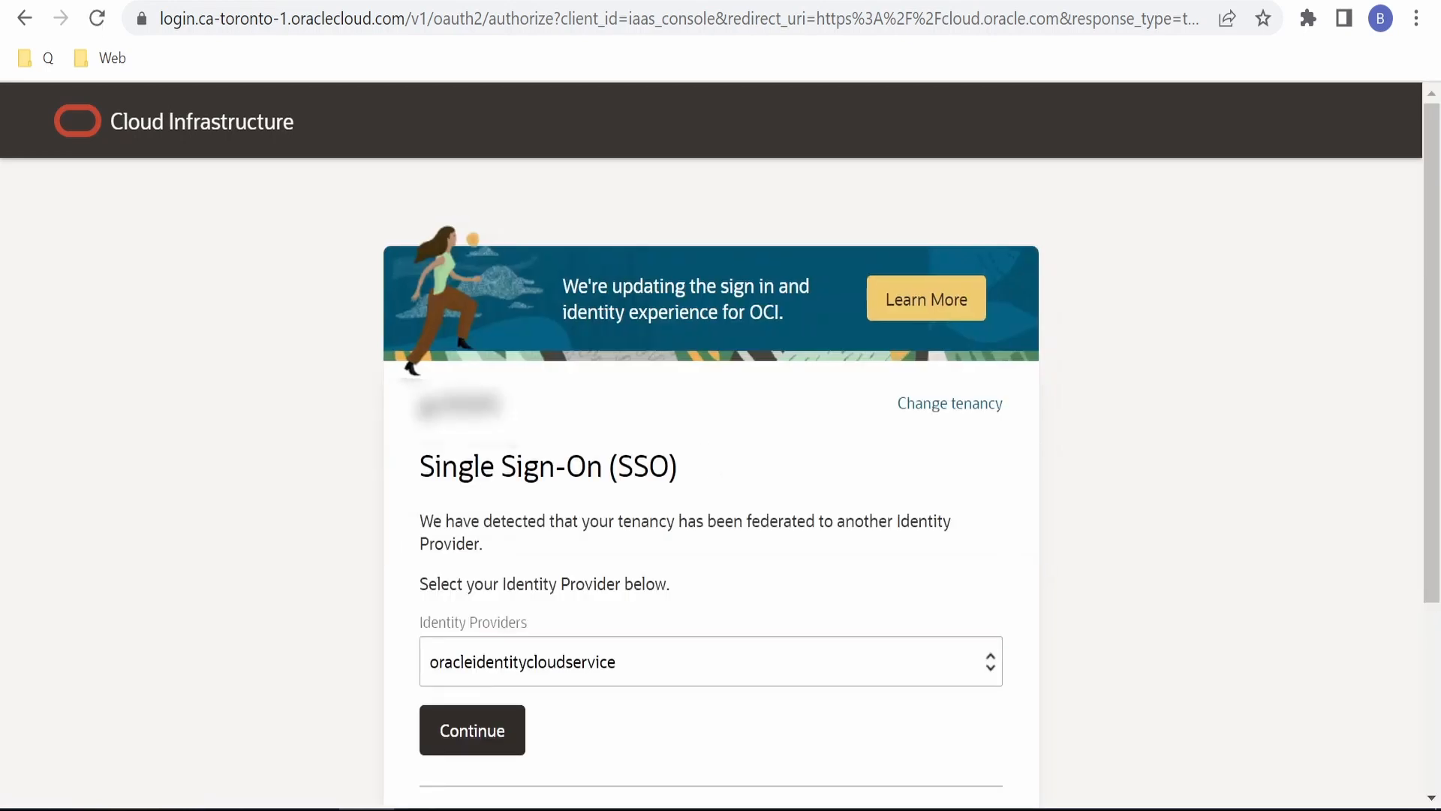
mouse_move(544, 659)
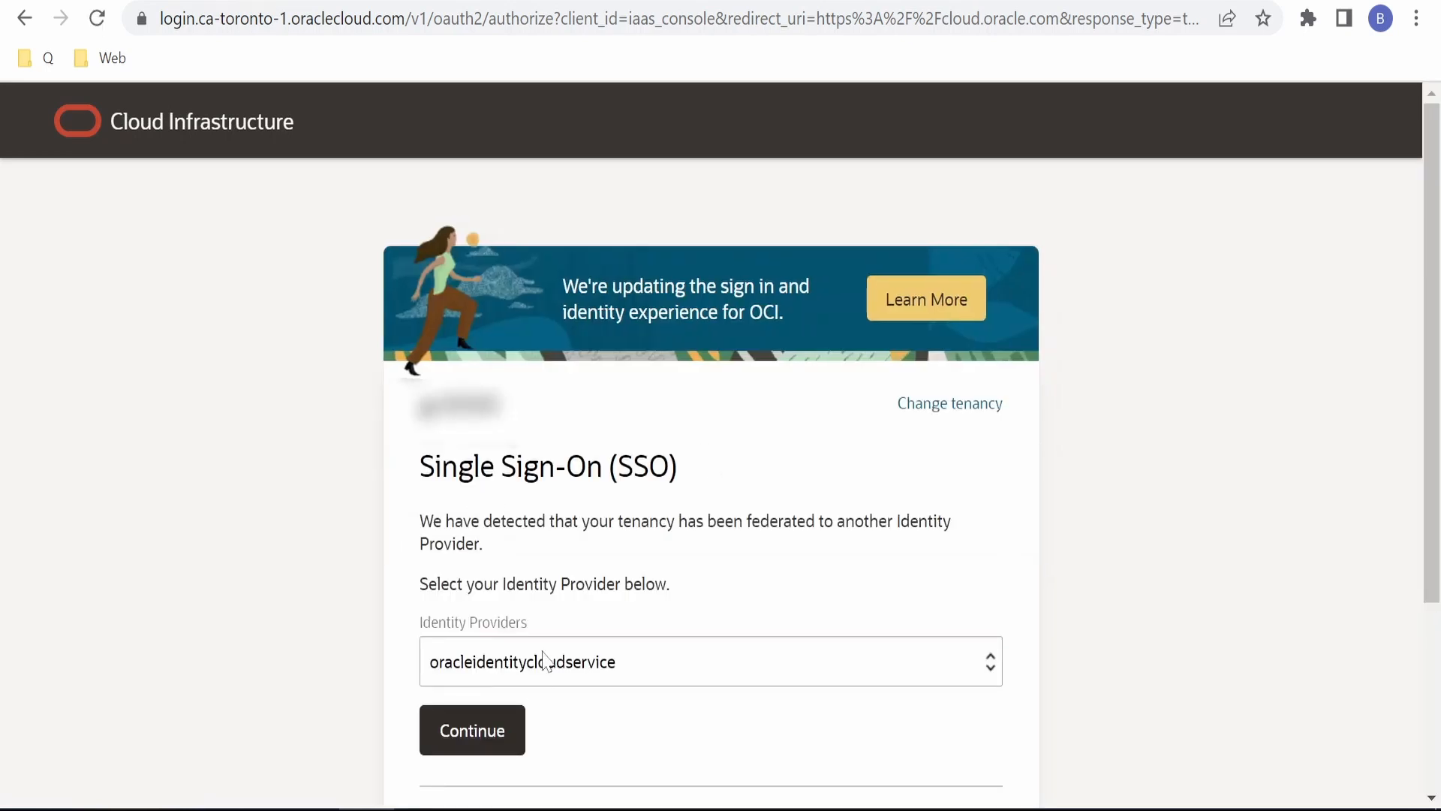
- Check that oracleidentitycloudservice is selected in the Identity Providers dropdown
click(709, 660)
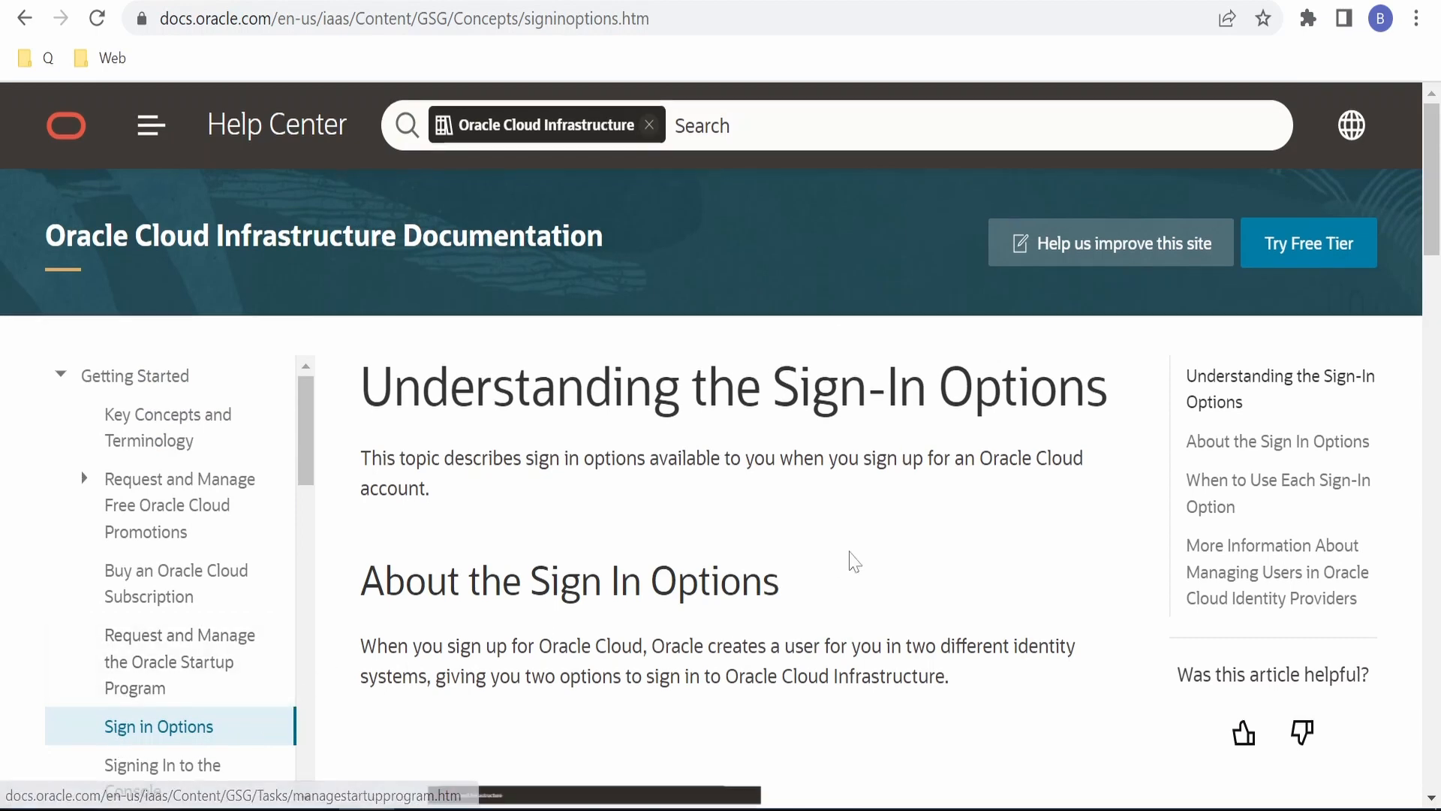
- Read through the sign-in options article down to 'When to Use Each Sign-In Option'
scroll(down, 3)
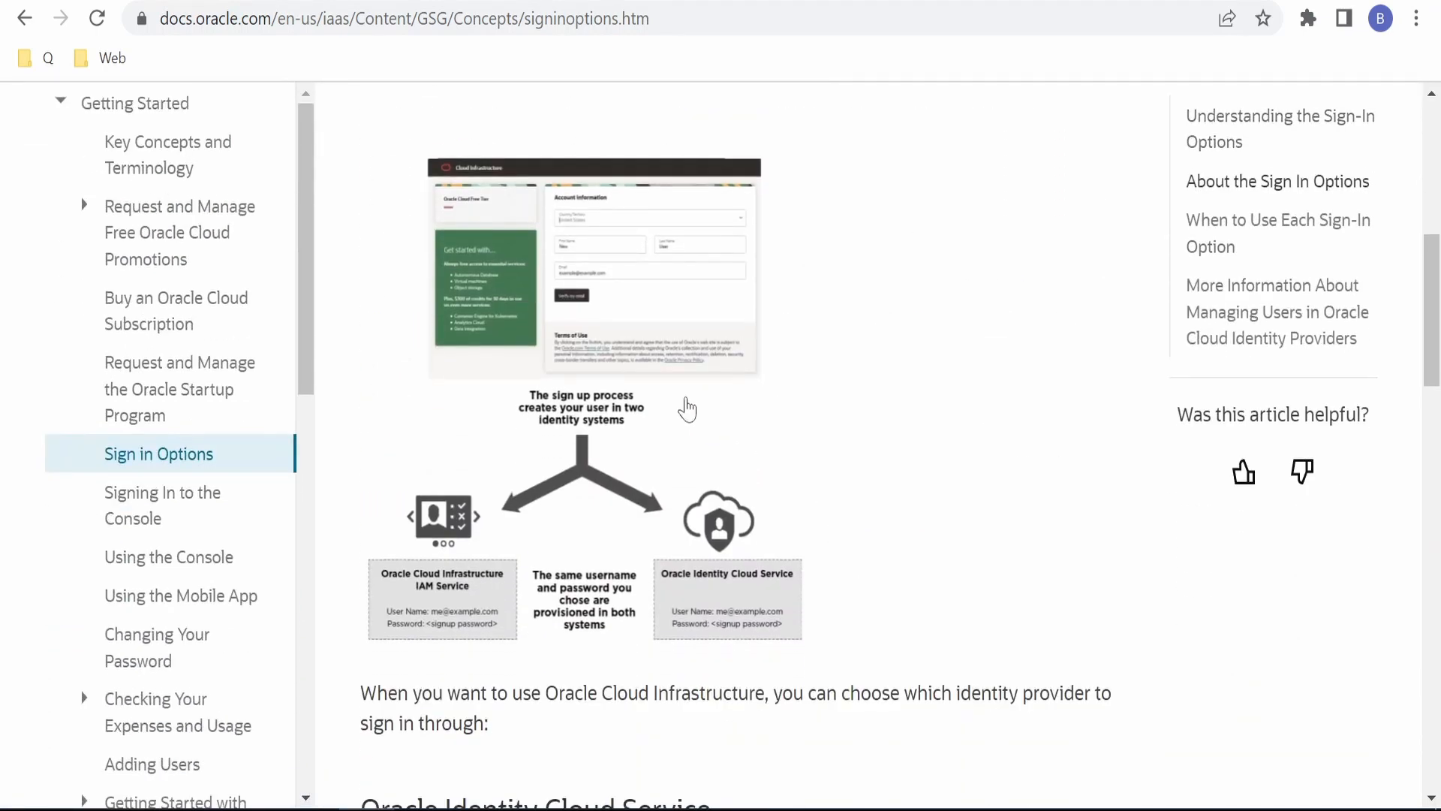
mouse_move(605, 463)
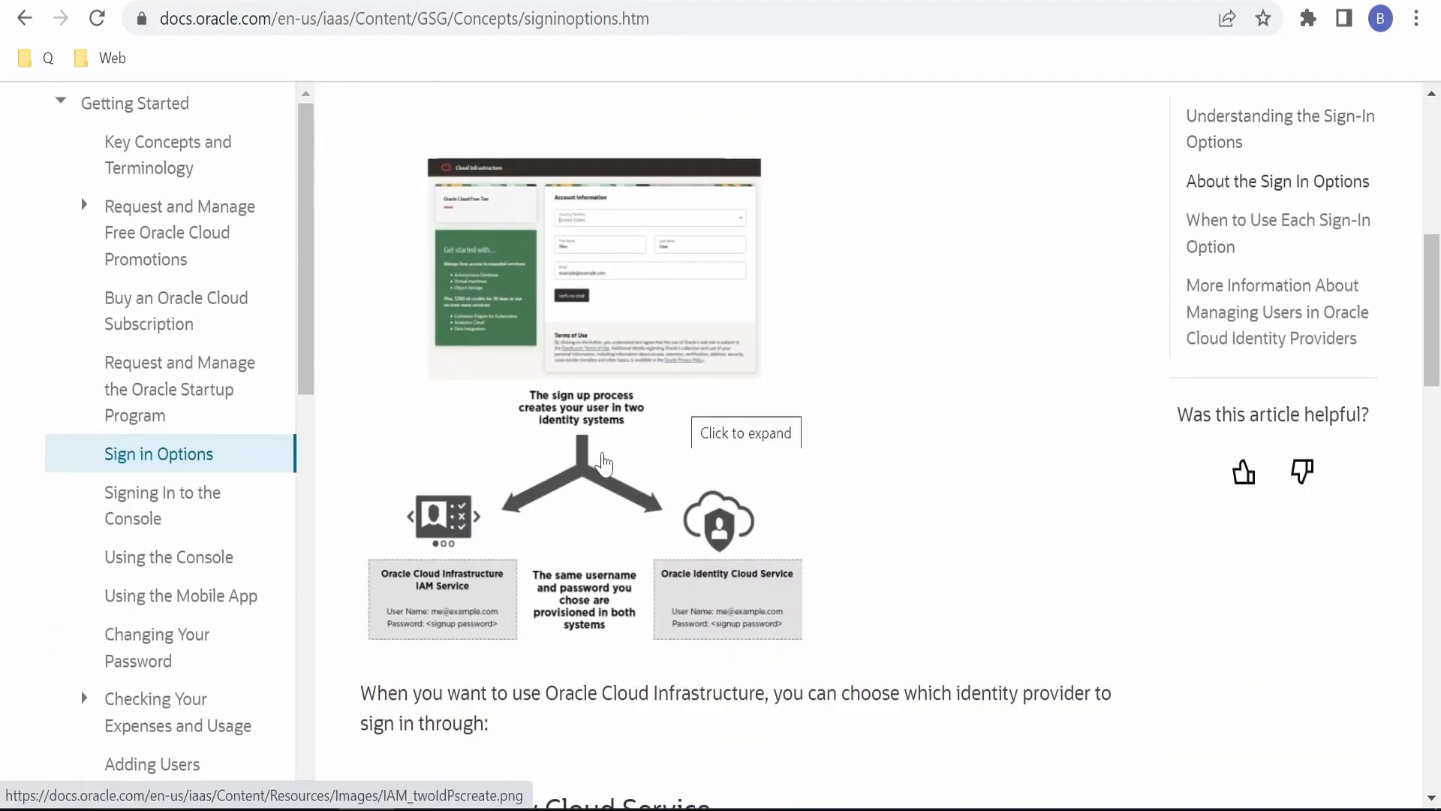
mouse_move(709, 584)
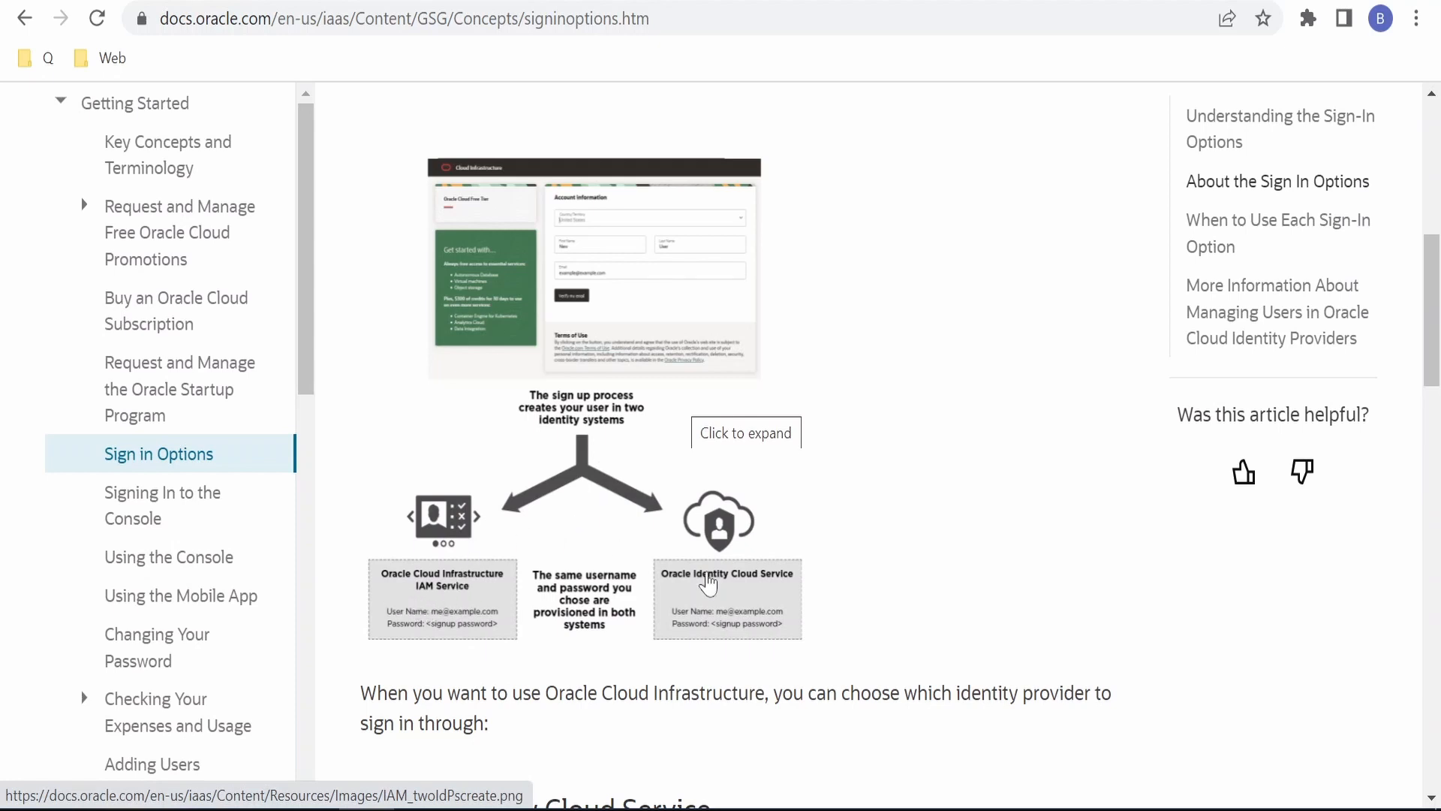
mouse_move(421, 602)
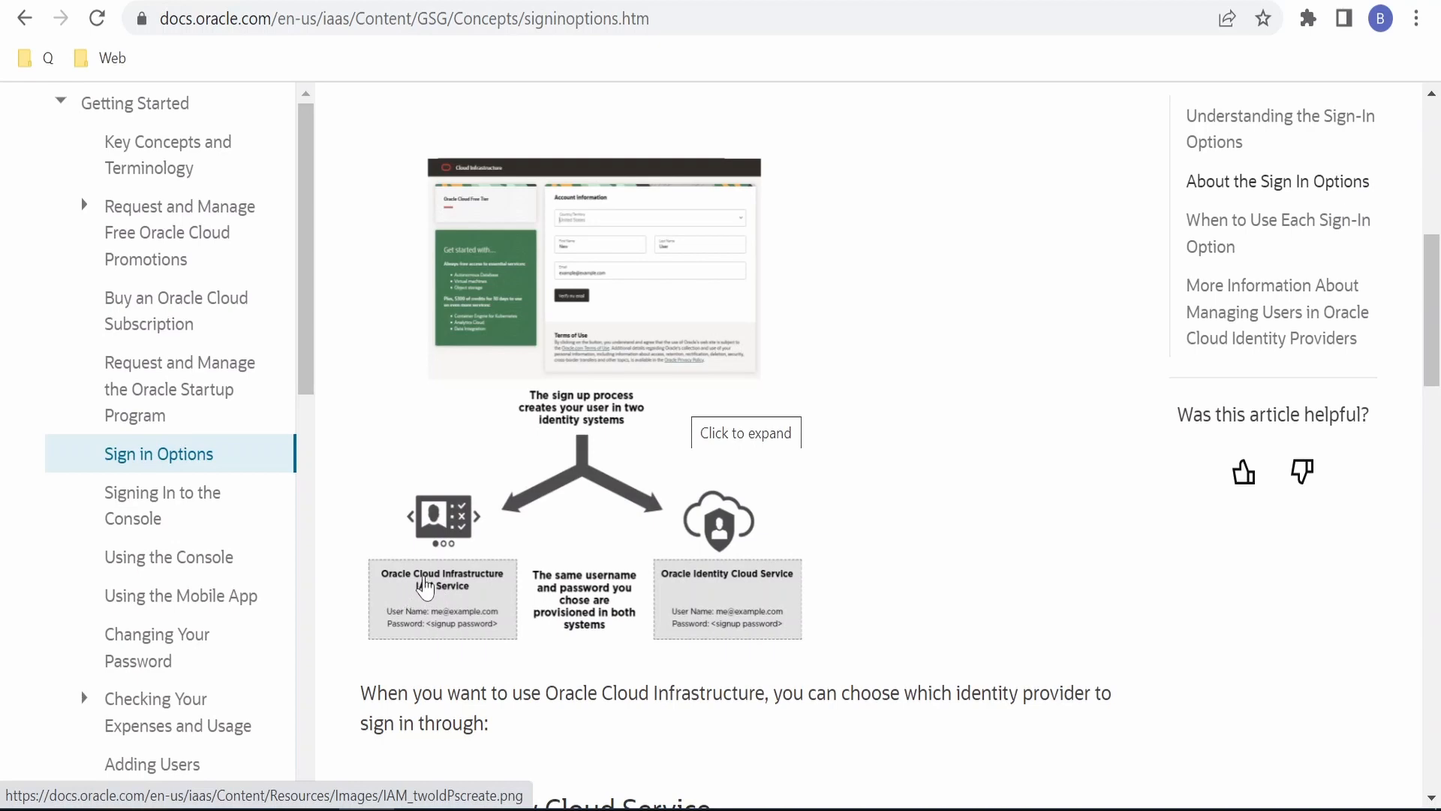
scroll(down, 3)
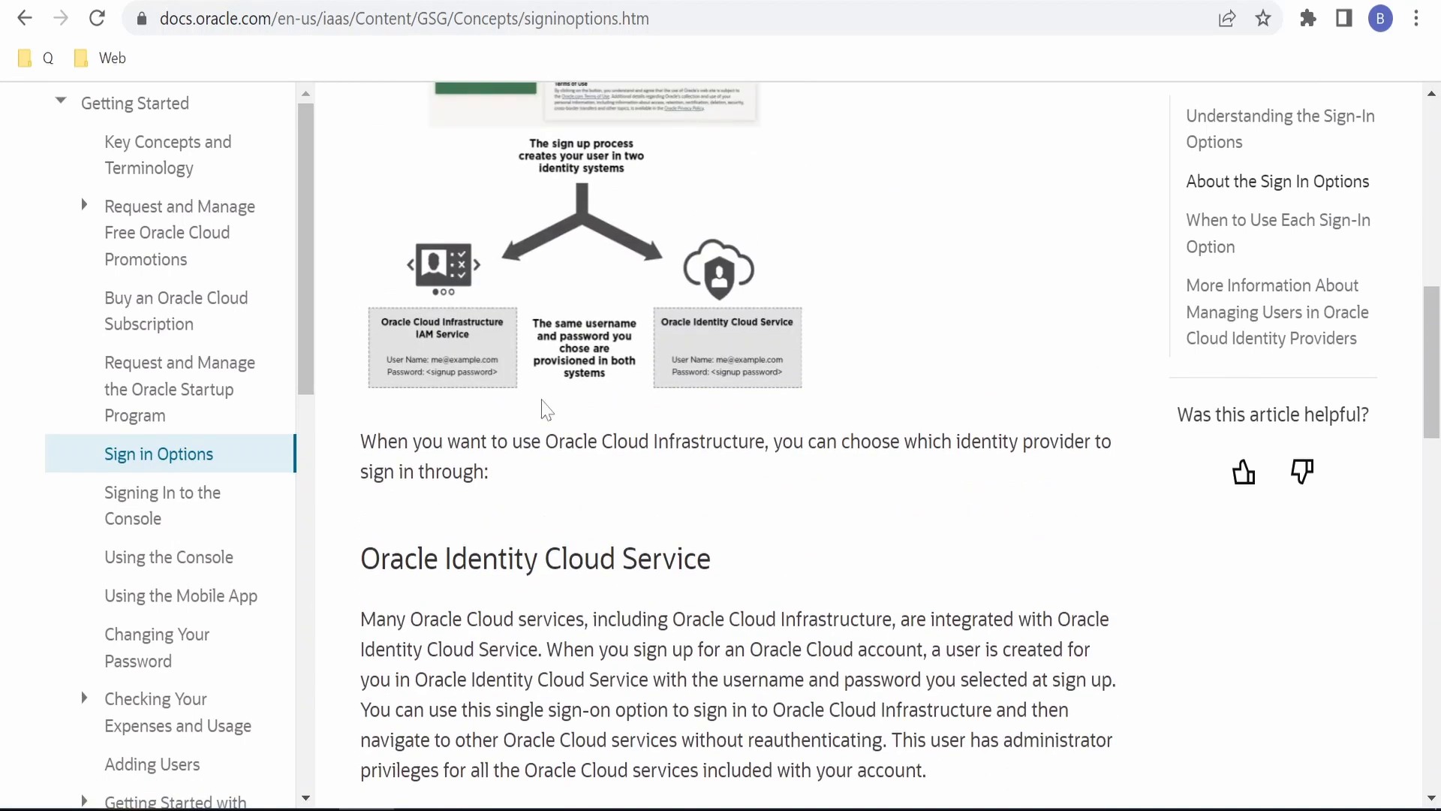
mouse_move(790, 354)
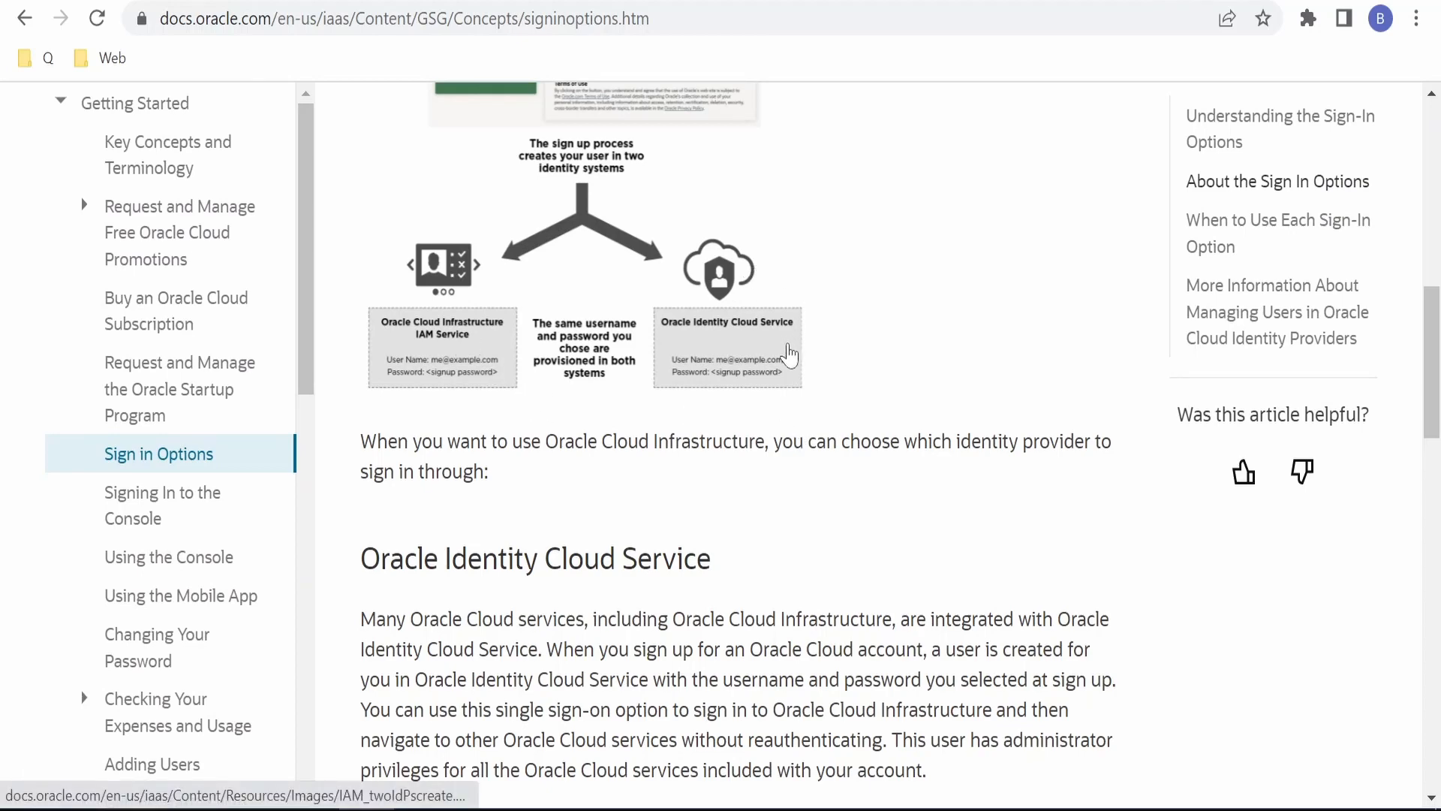
mouse_move(738, 296)
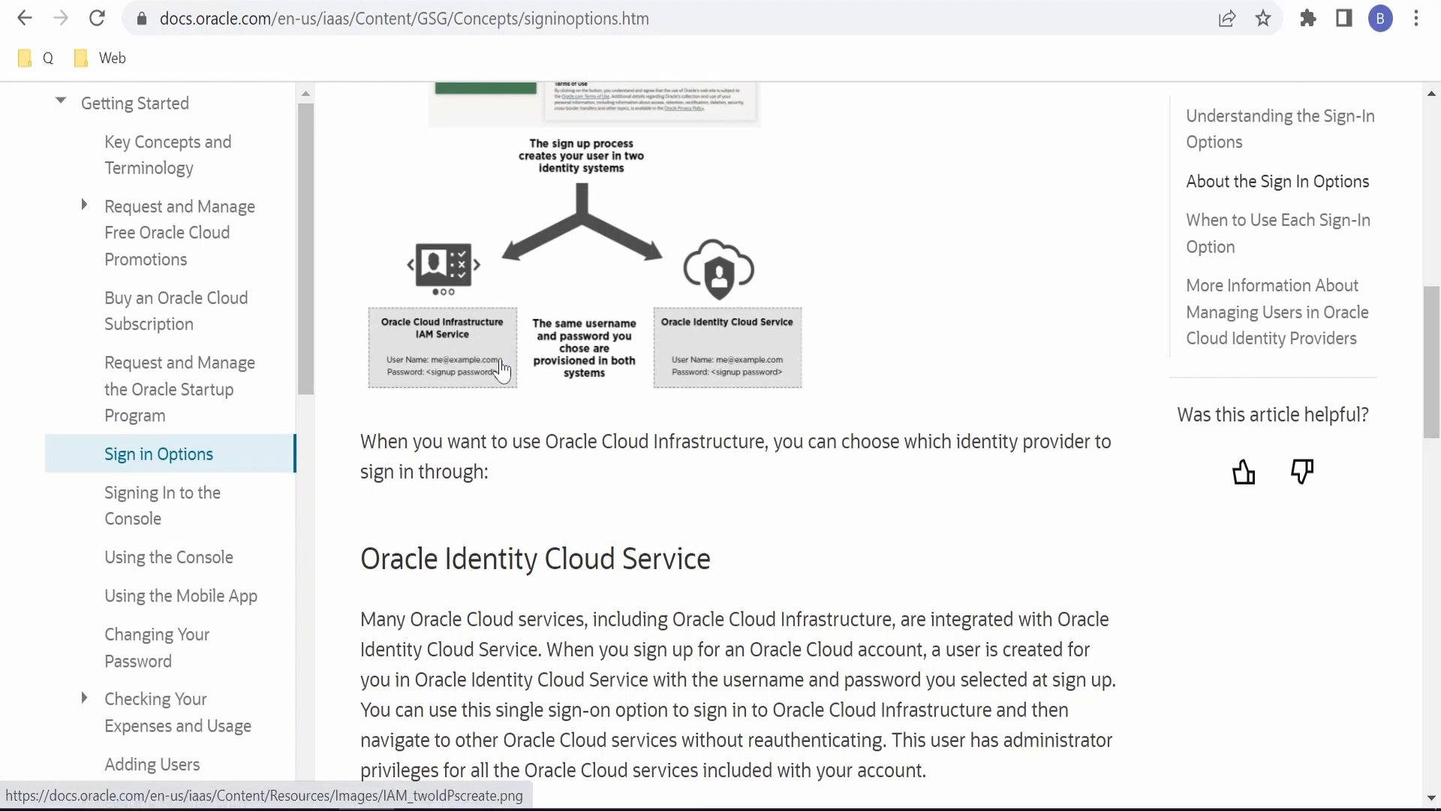
mouse_move(868, 183)
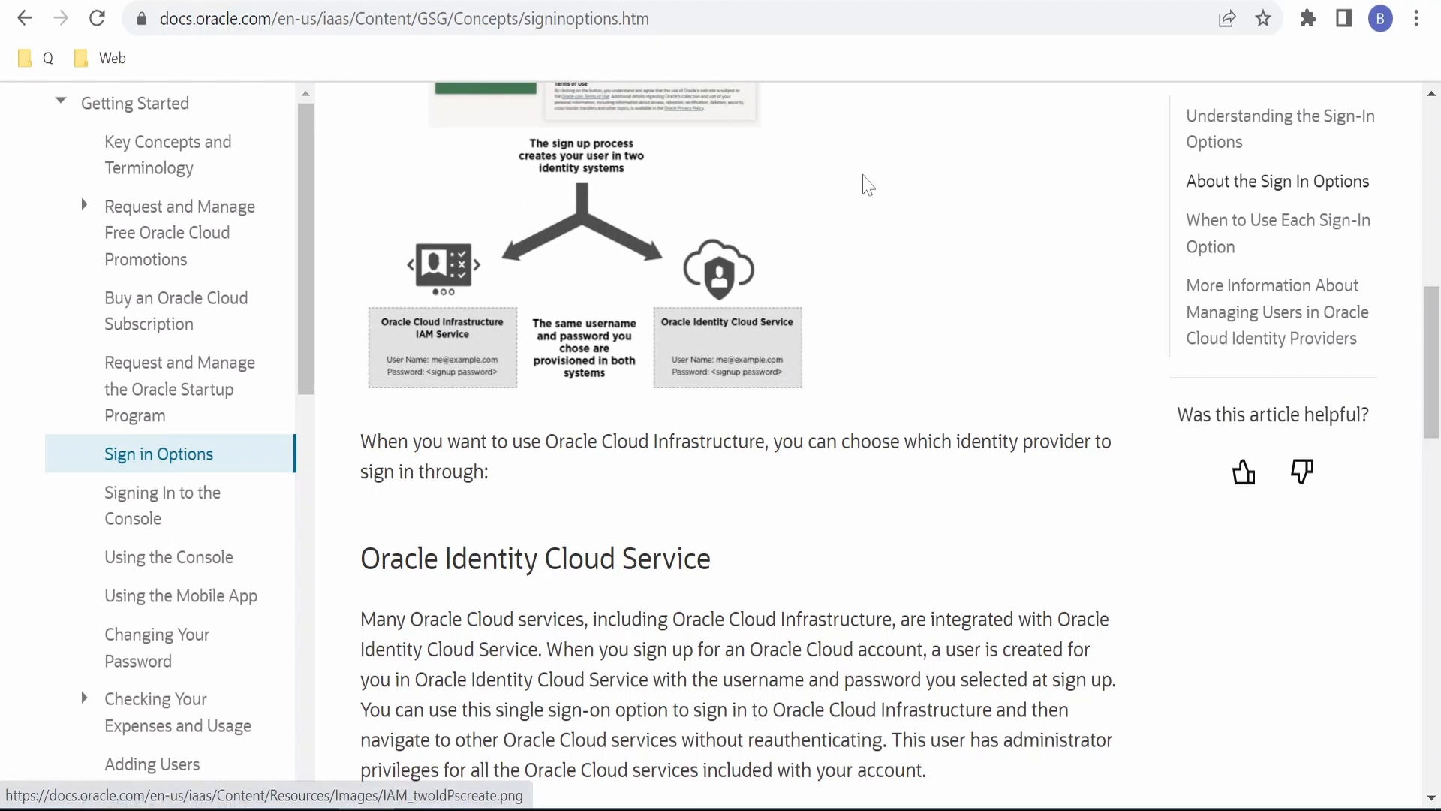
mouse_move(667, 287)
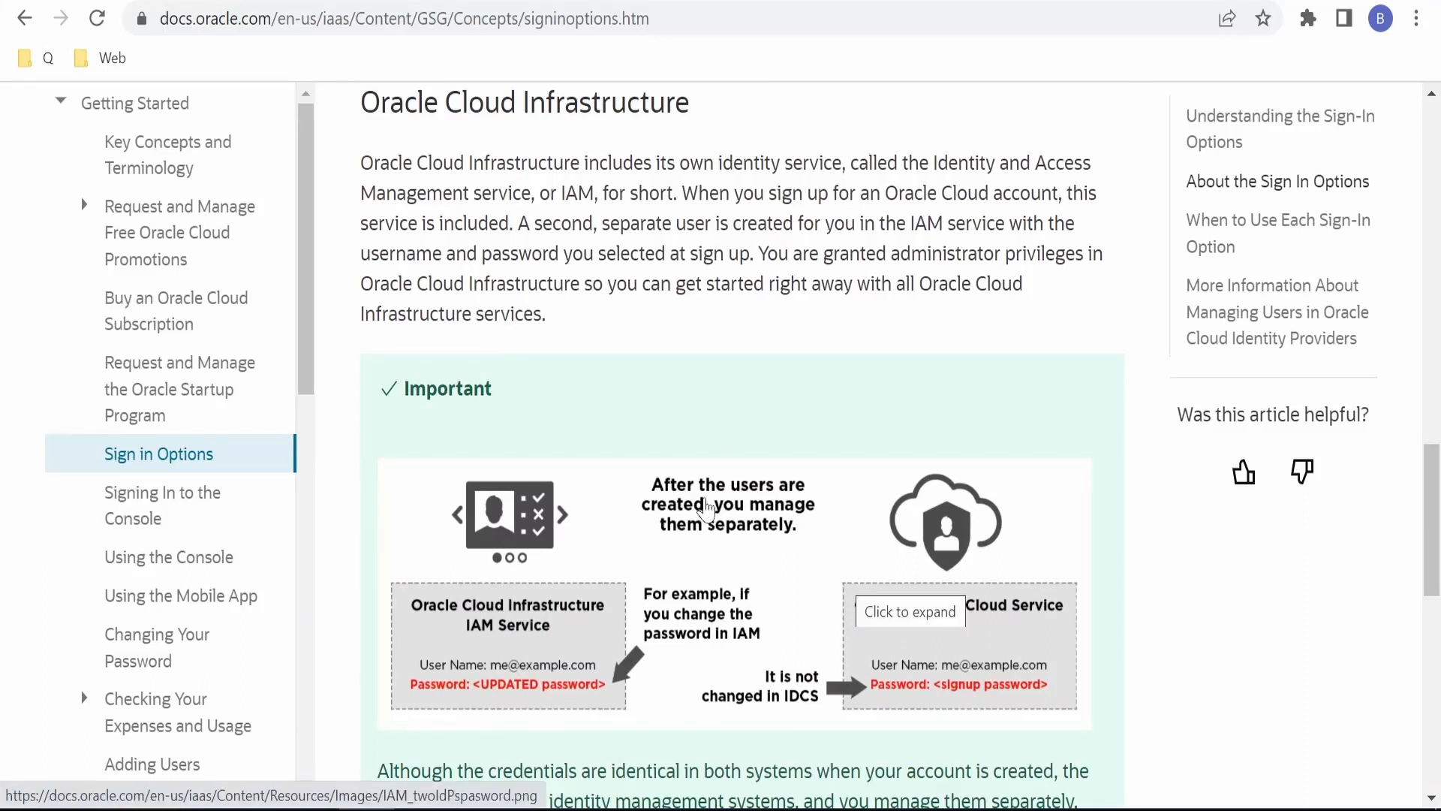
scroll(down, 3)
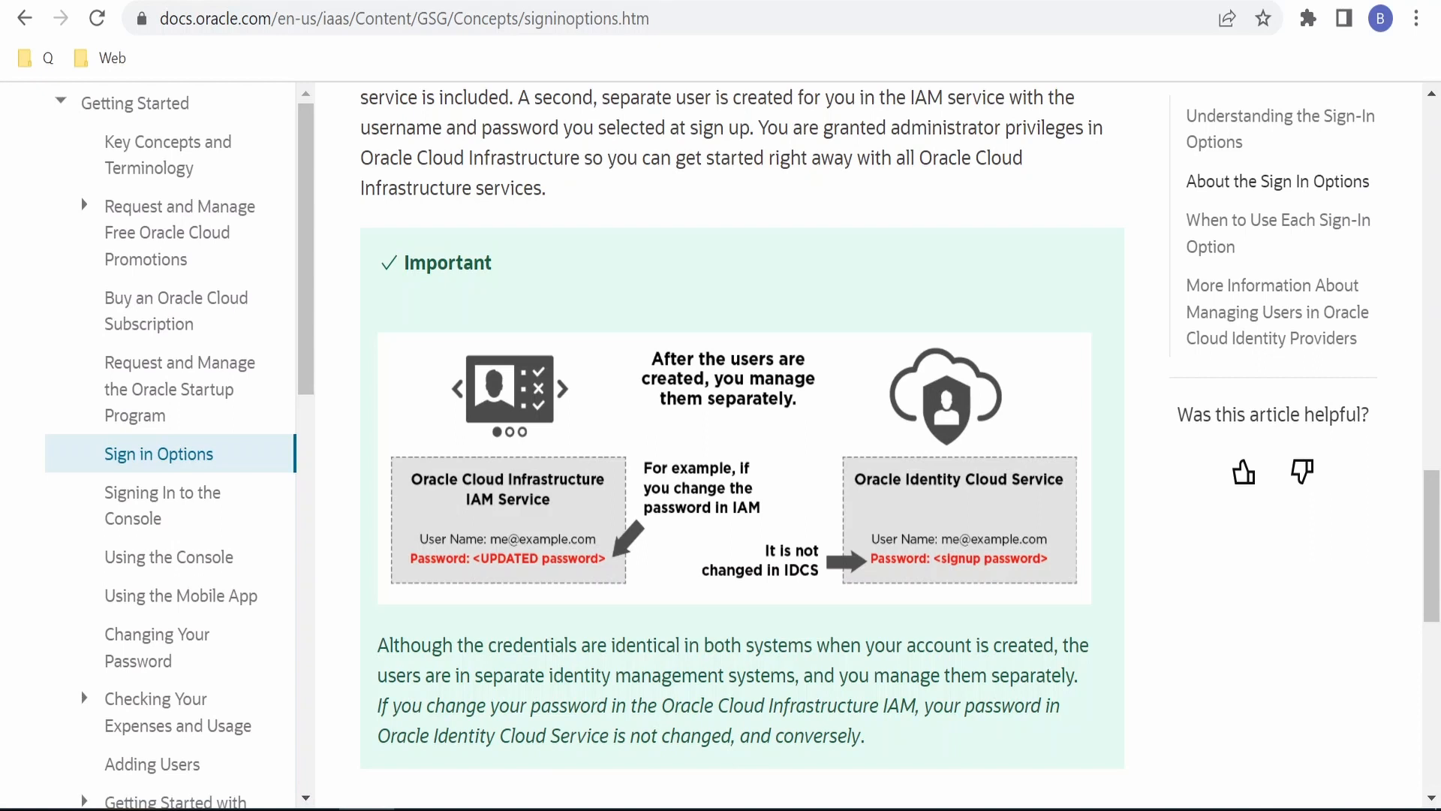
mouse_move(1004, 696)
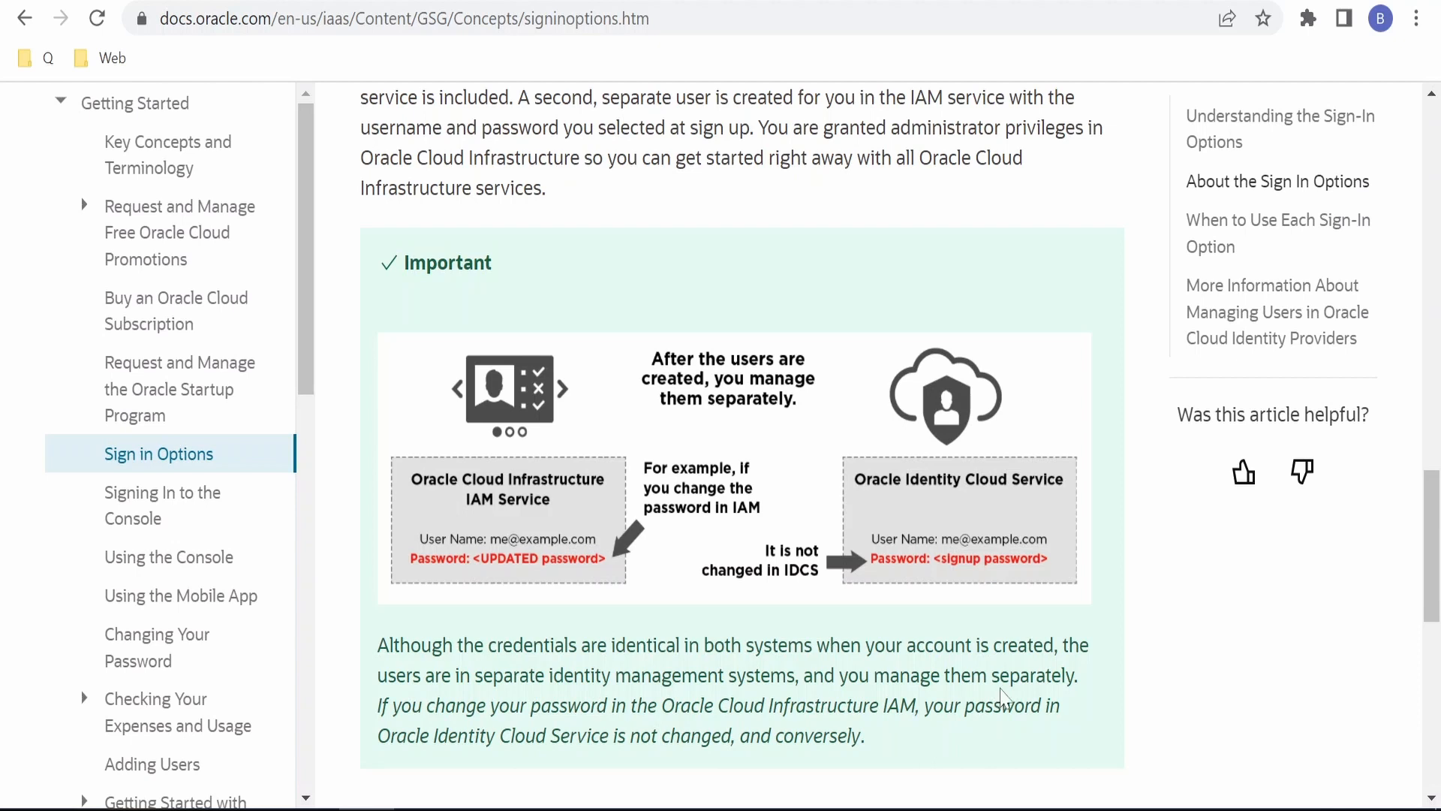
scroll(down, 3)
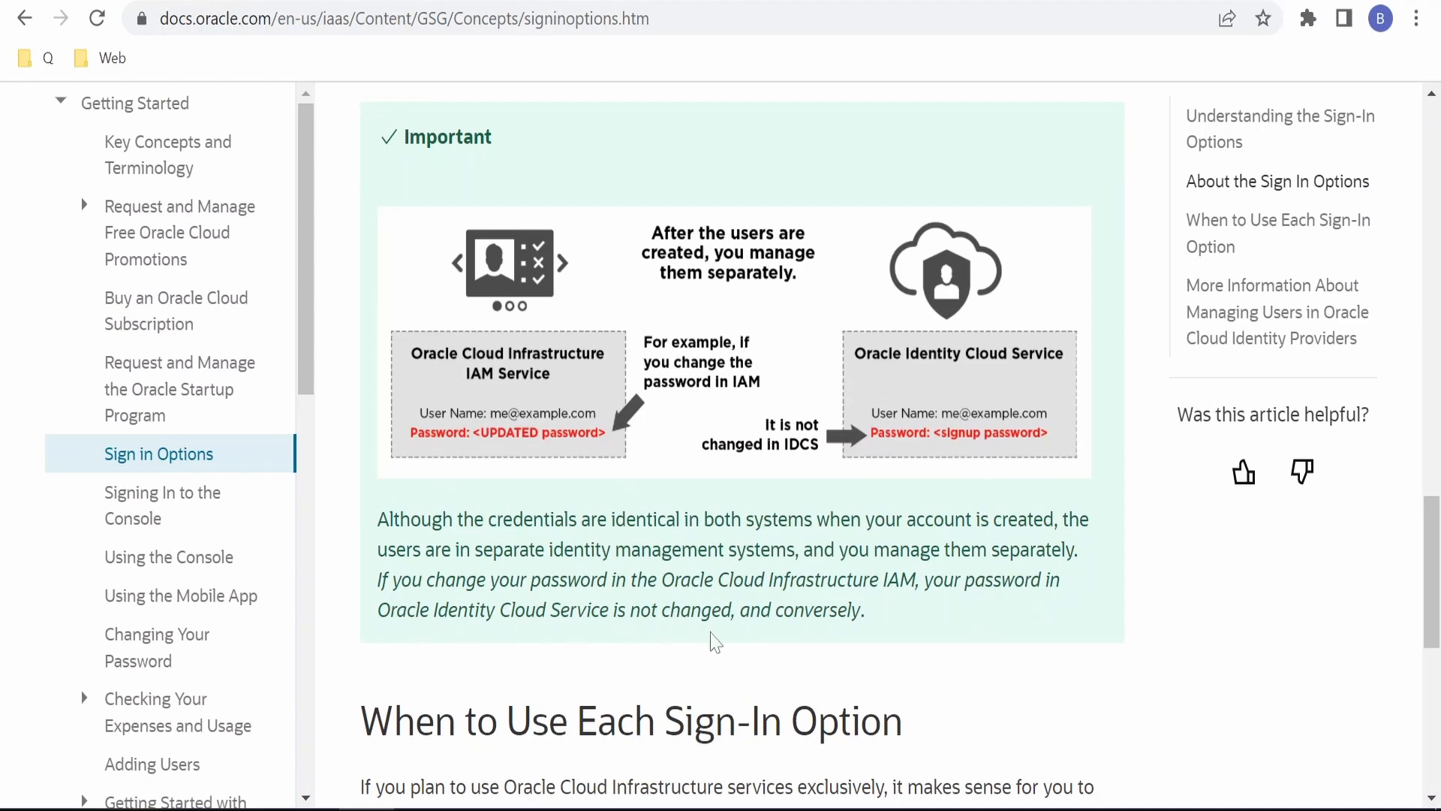
scroll(down, 3)
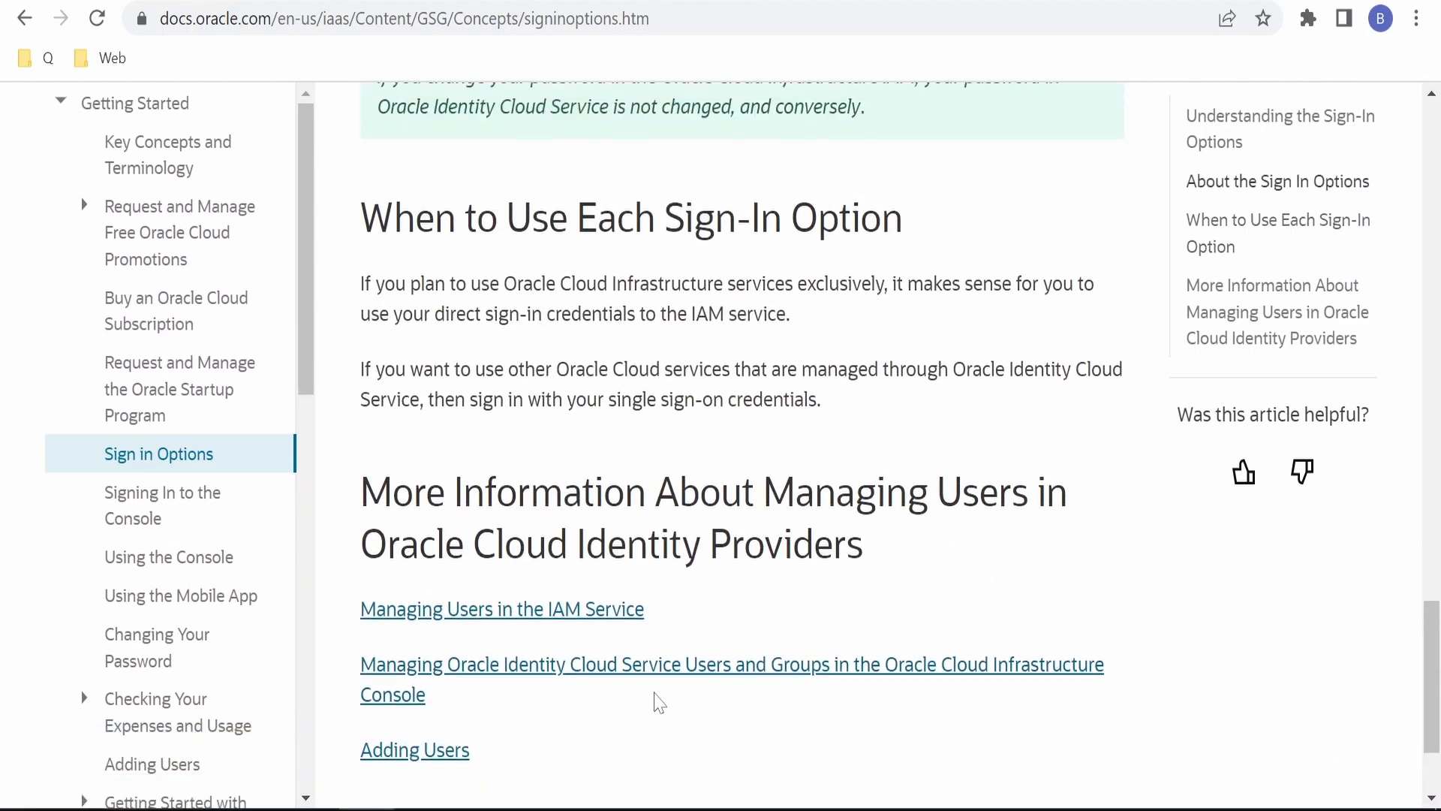
mouse_move(526, 352)
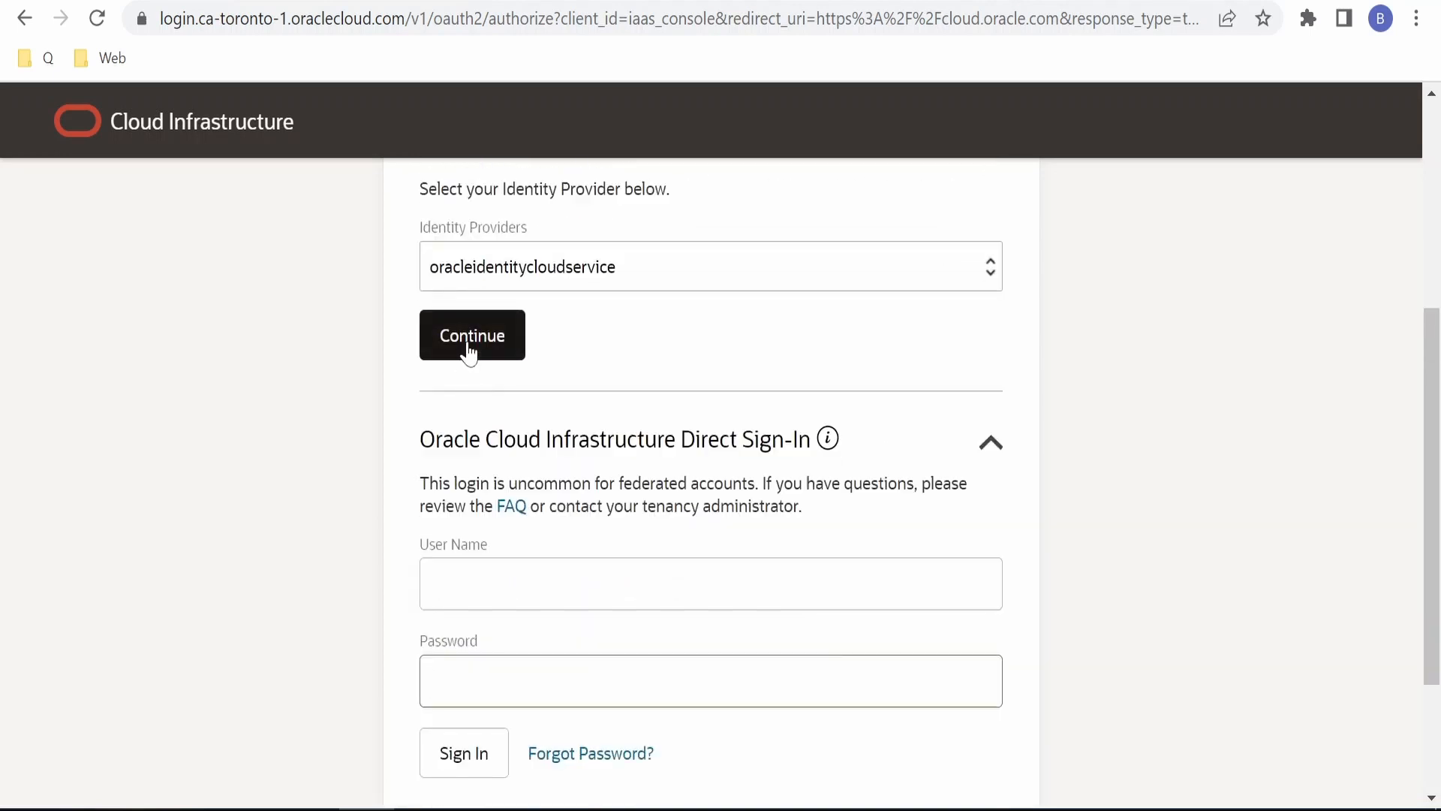
- Continue with the oracleidentitycloudservice identity provider
click(471, 335)
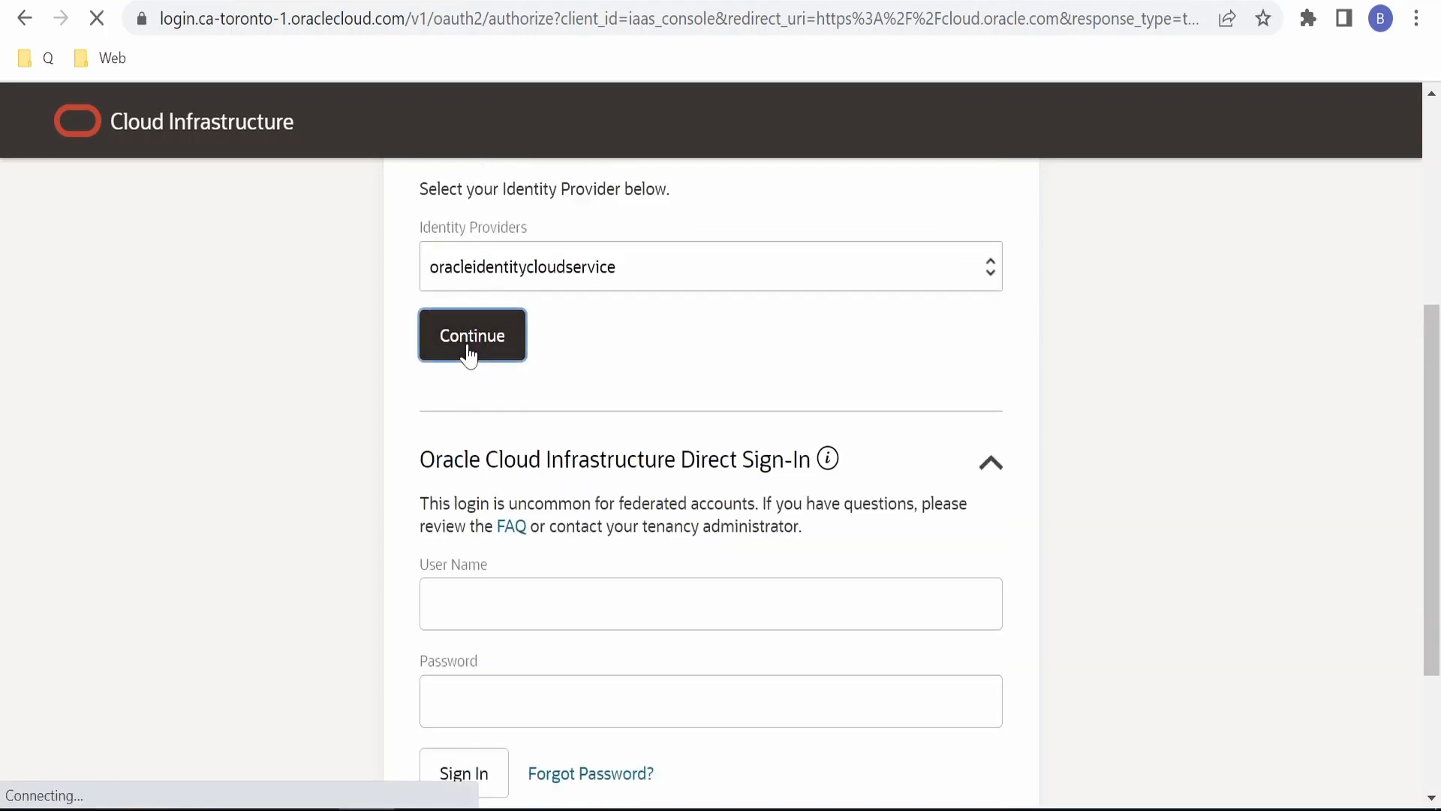
click(472, 335)
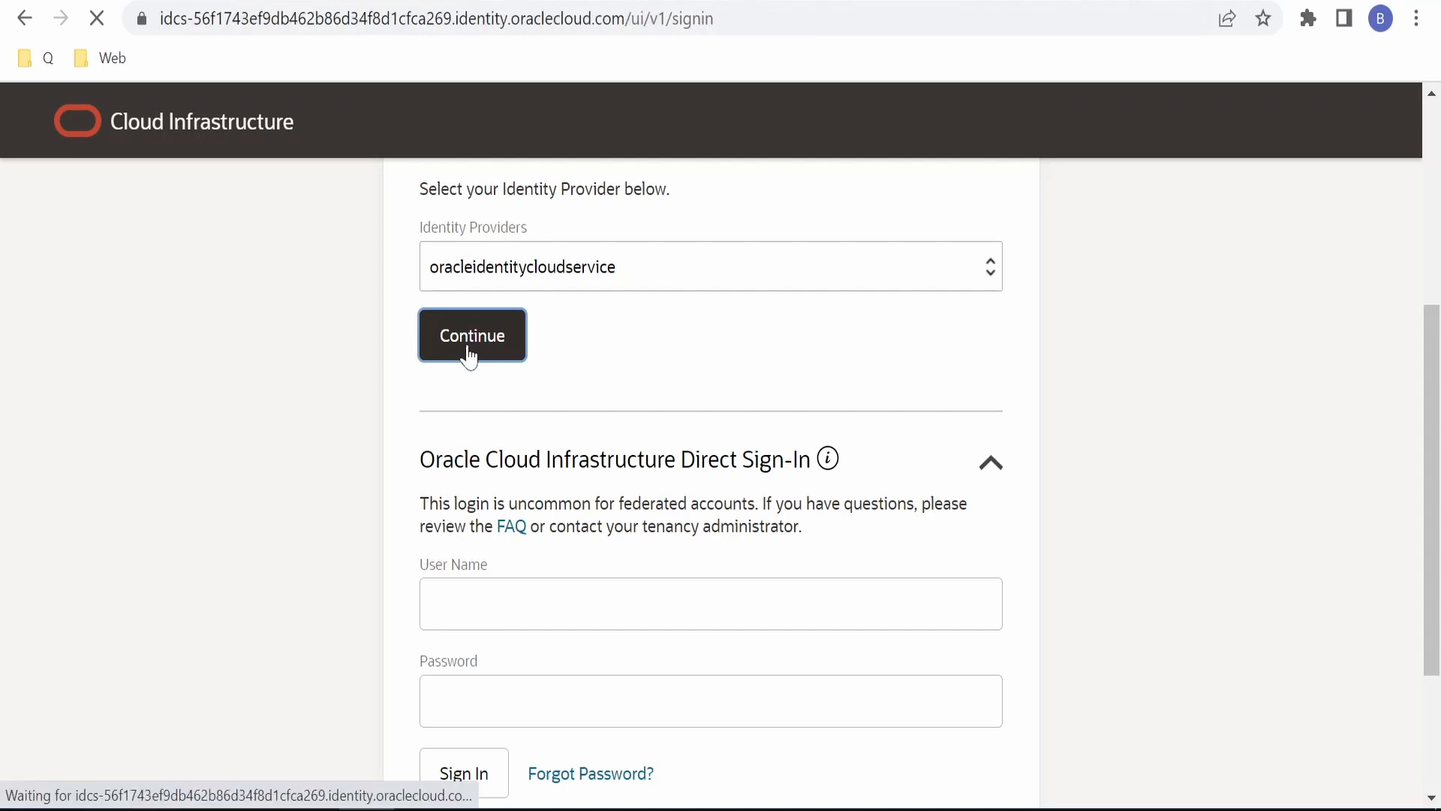
click(472, 335)
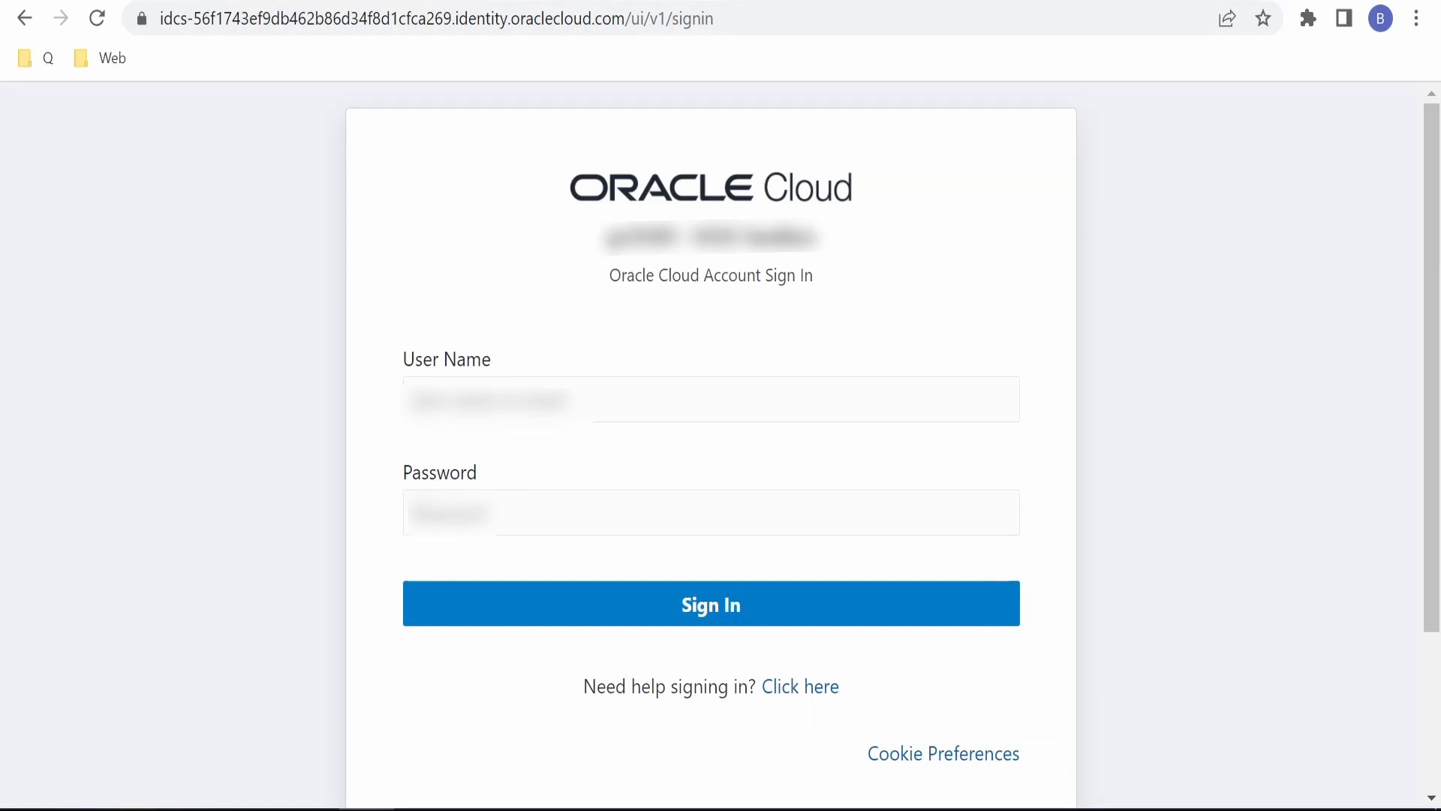
mouse_move(752, 639)
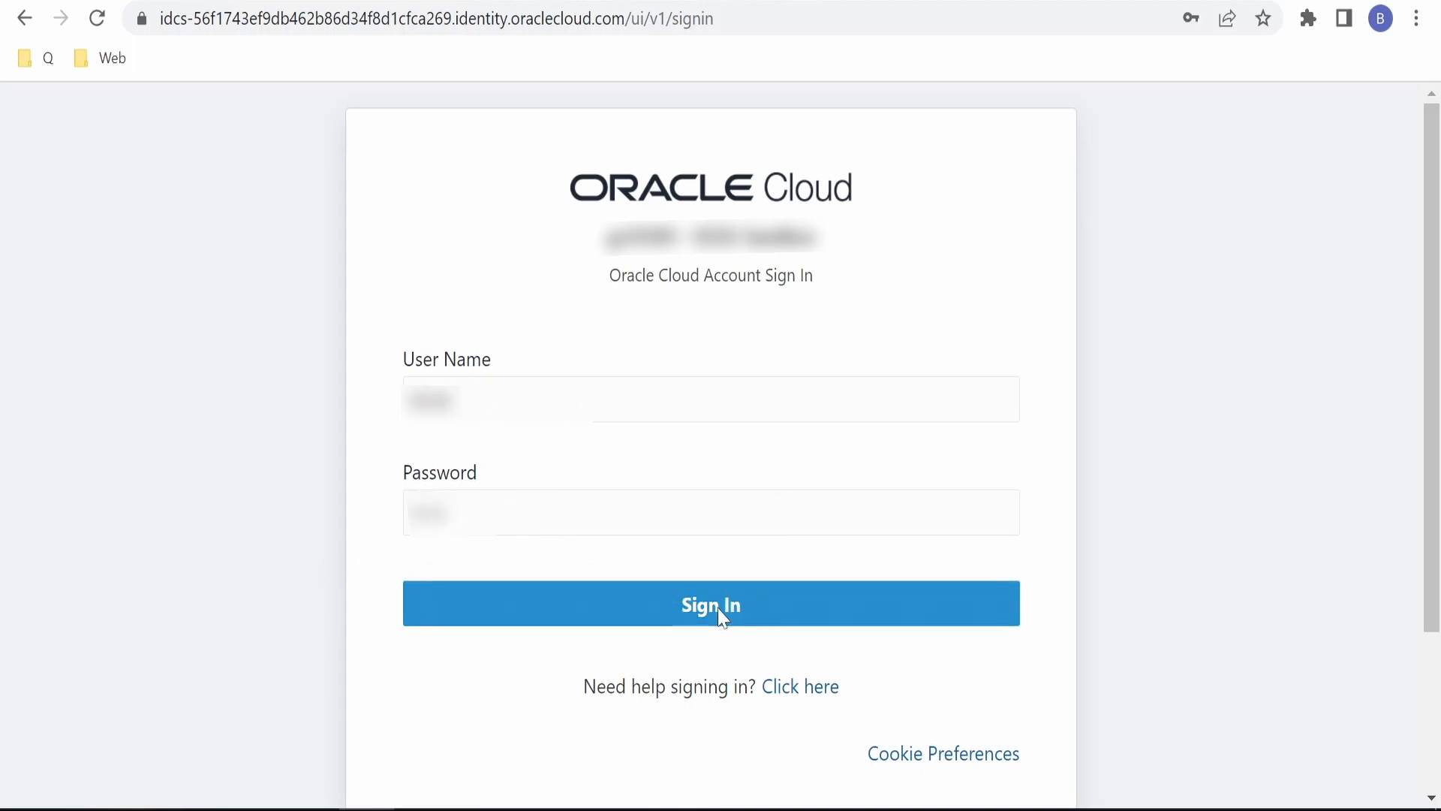
- Submit the user name and password on the Oracle Cloud Account Sign In form
click(711, 604)
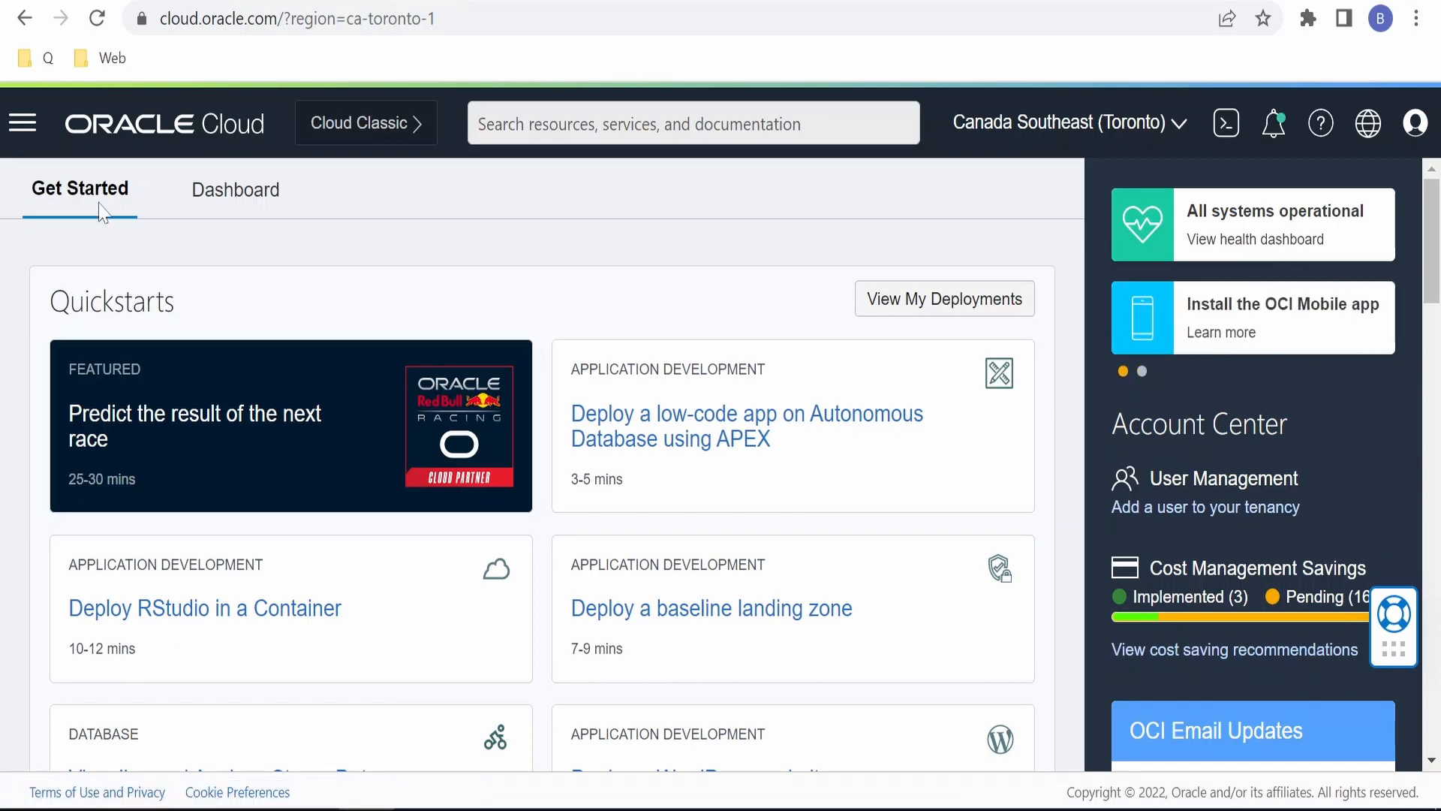
click(233, 189)
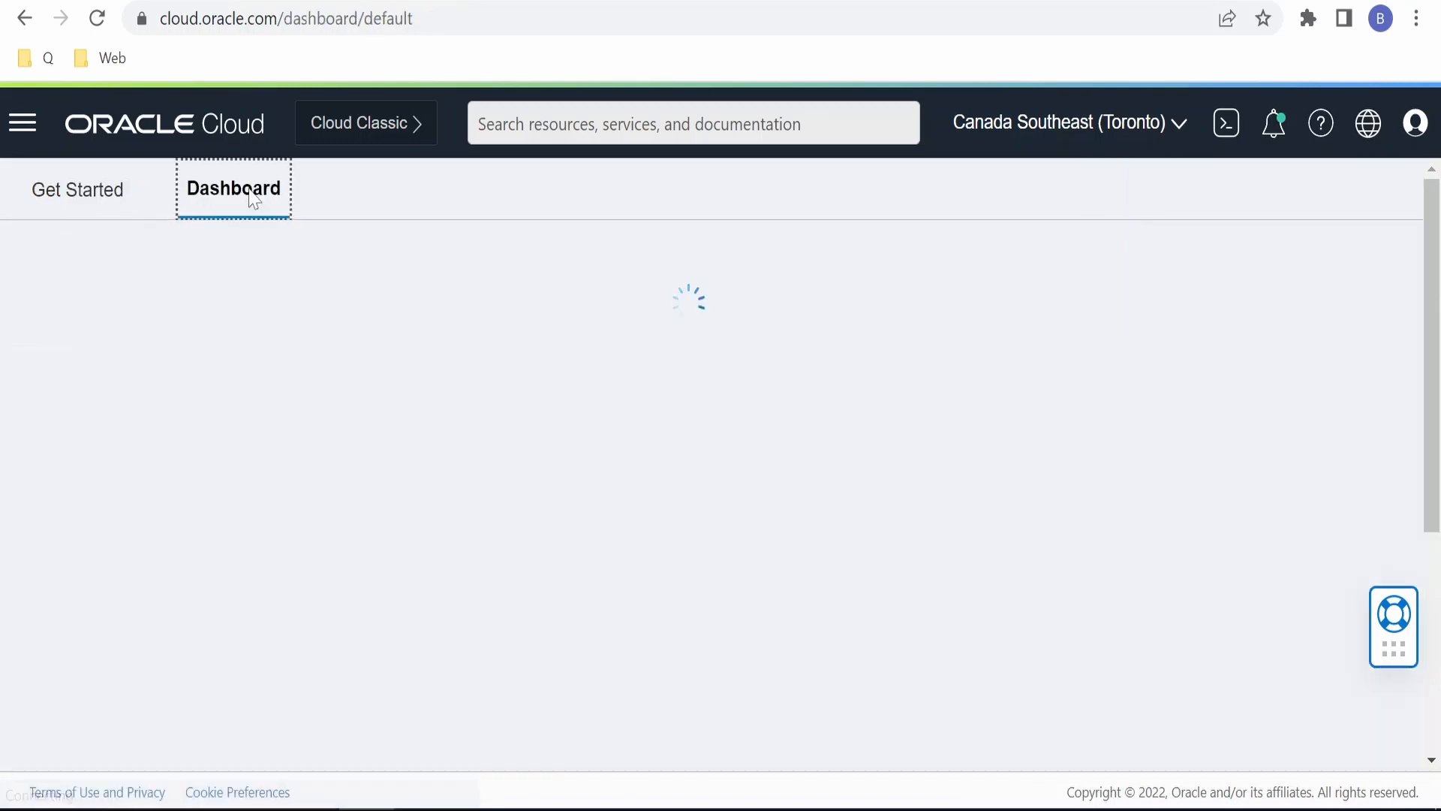
click(78, 189)
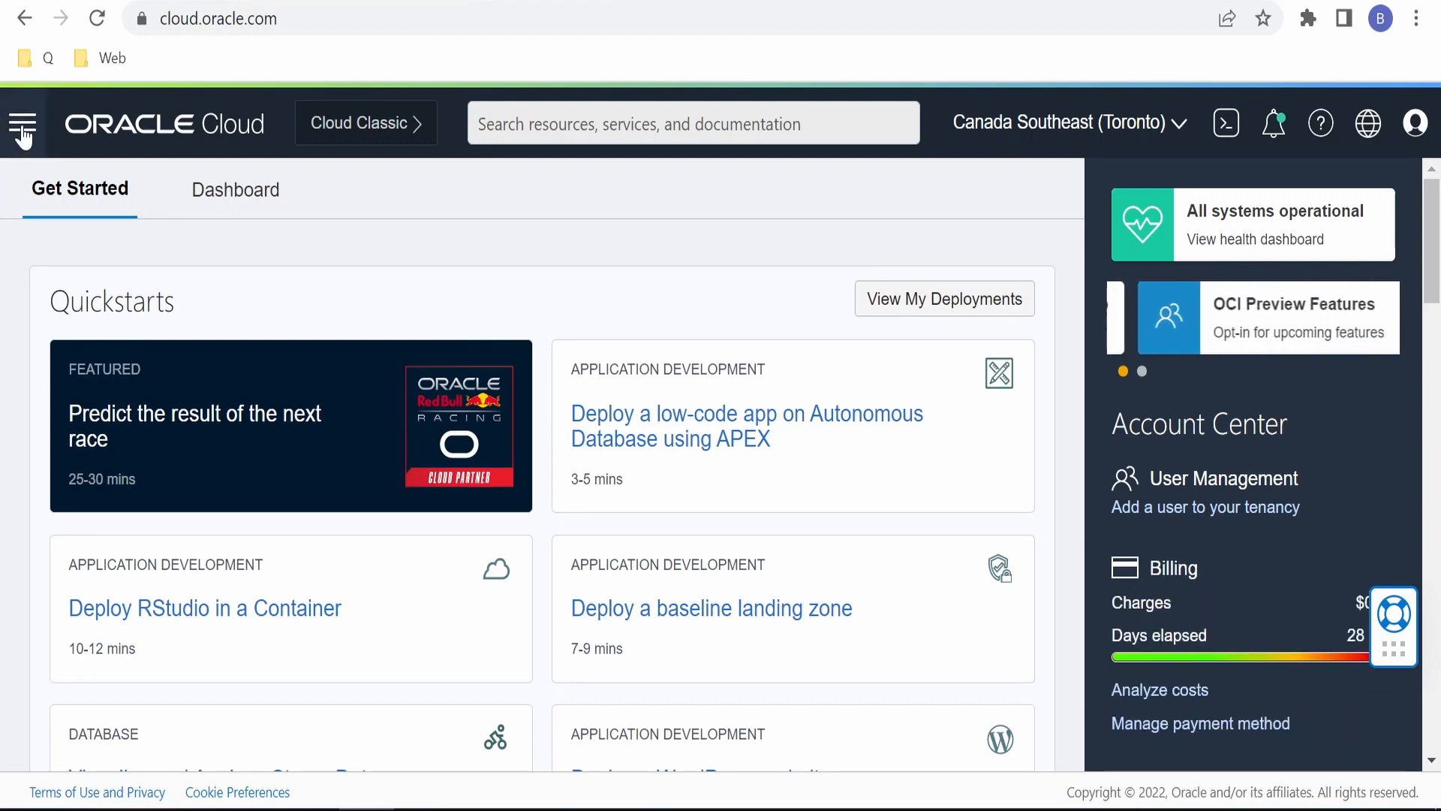
- Open the console navigation menu and show the Developer Services offerings
click(22, 123)
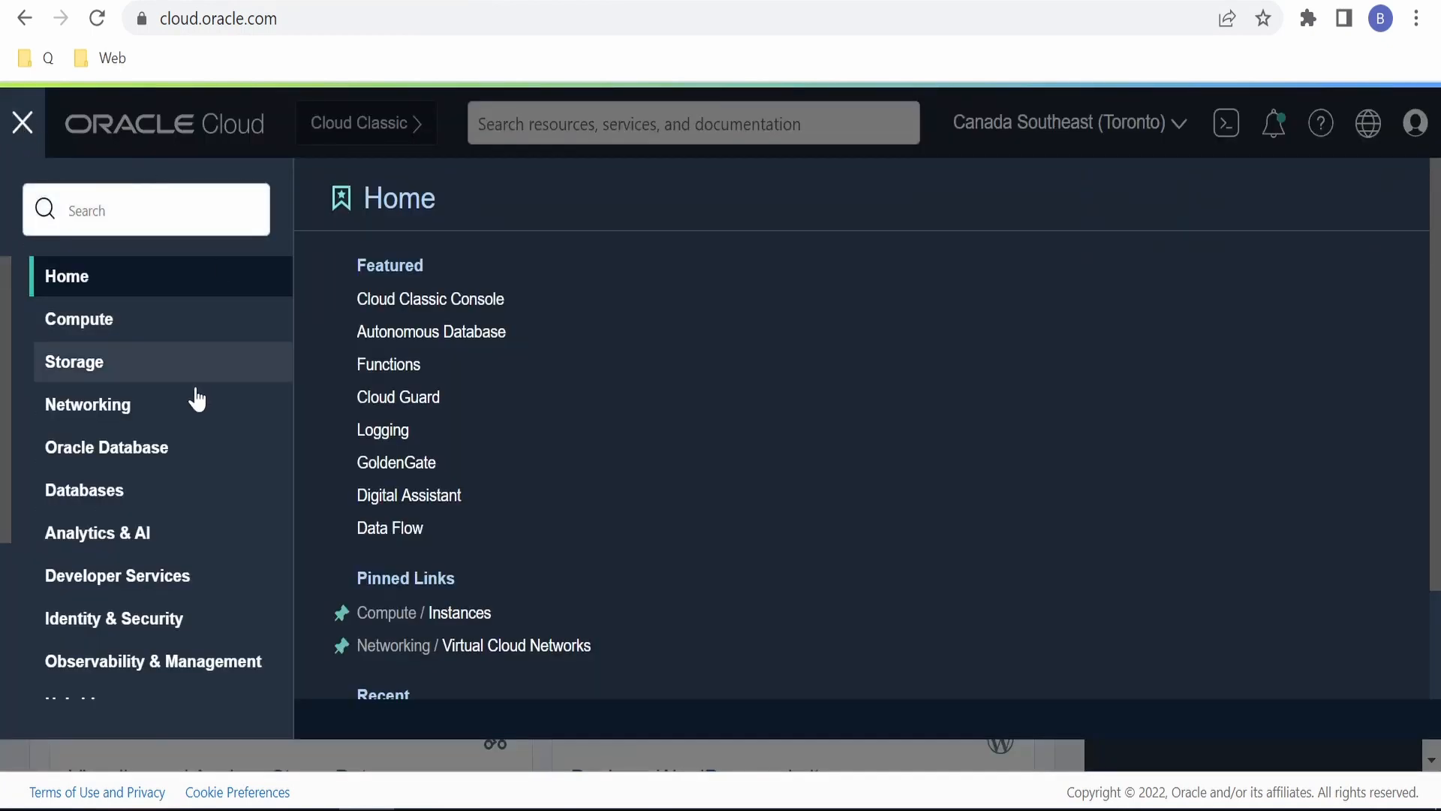
mouse_move(135, 584)
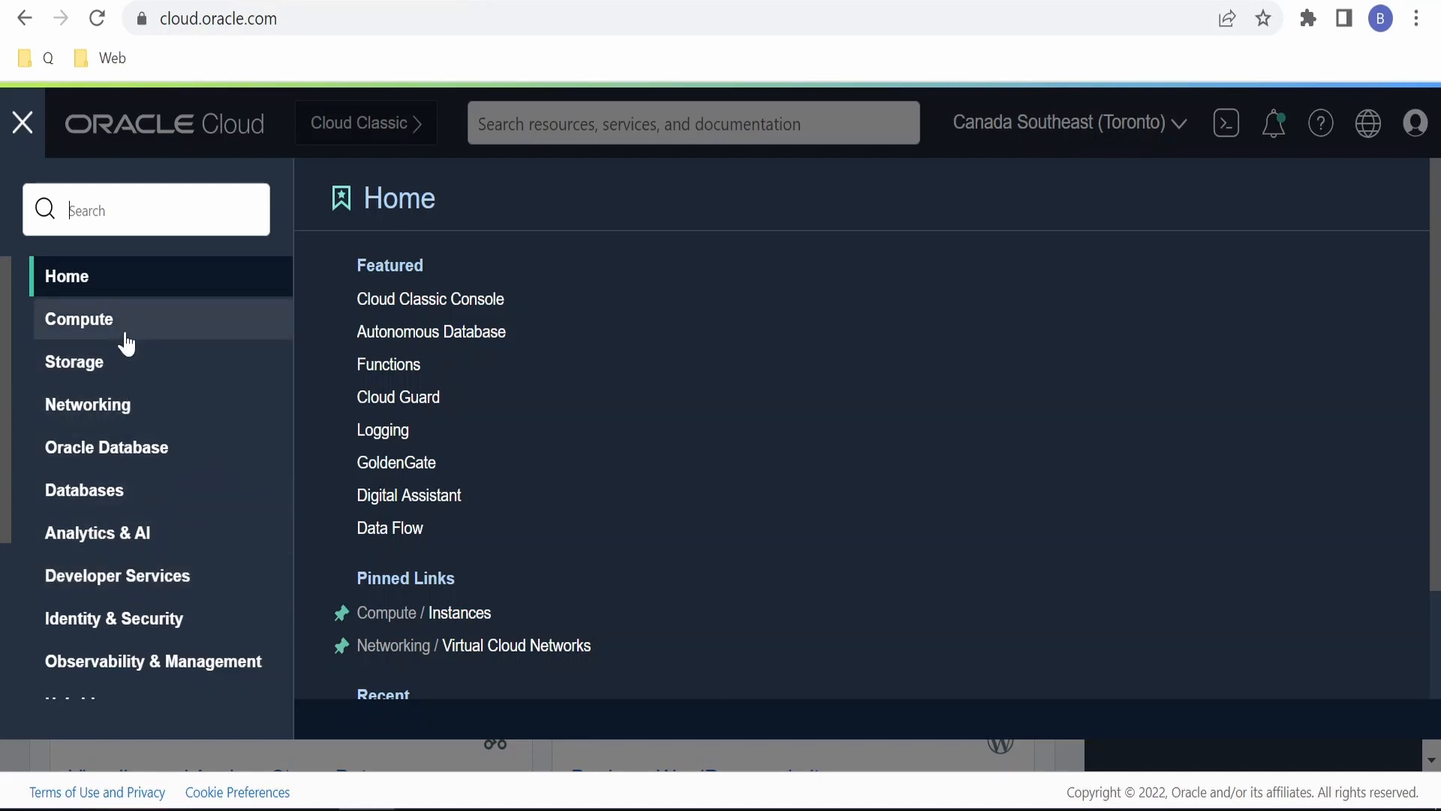
scroll(down, 3)
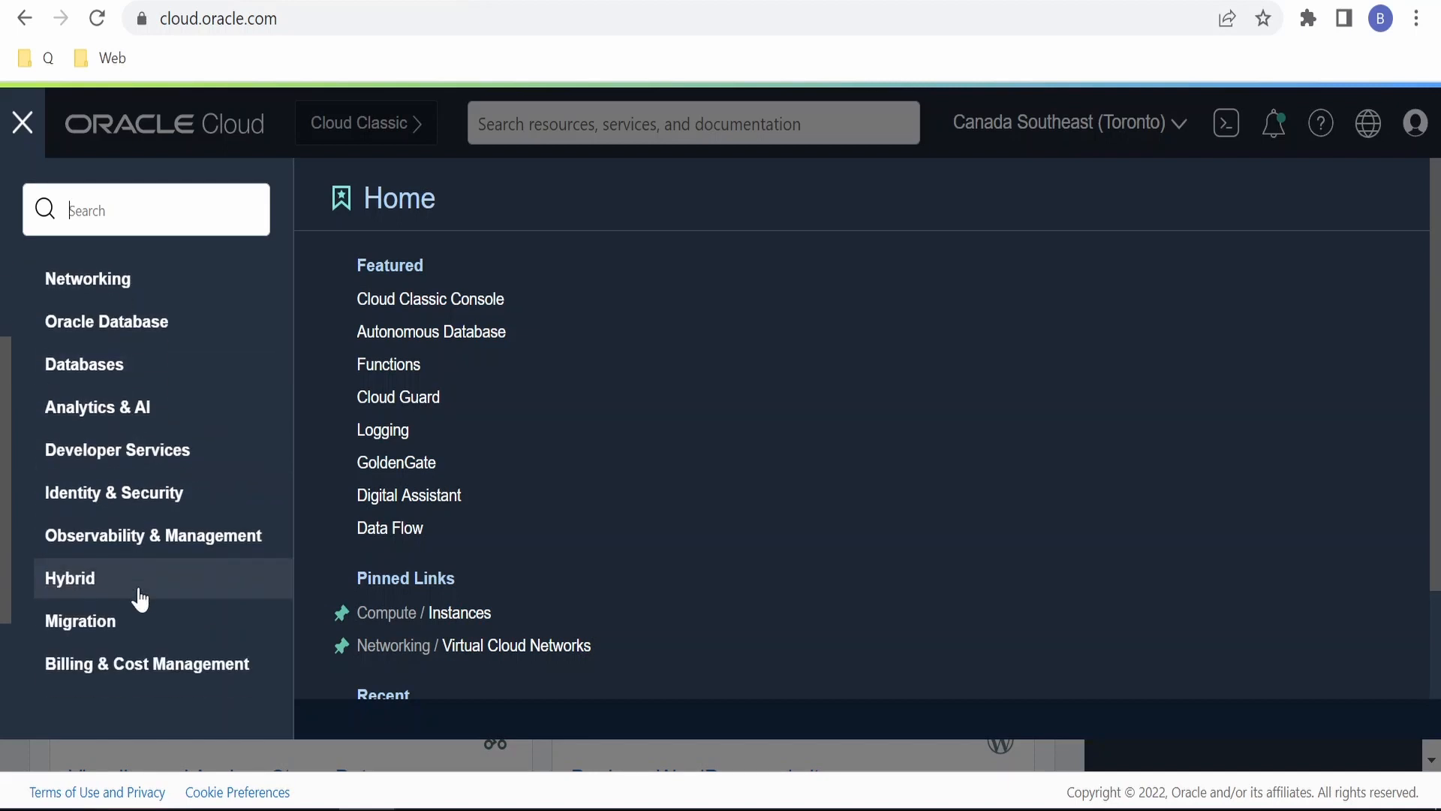
scroll(down, 3)
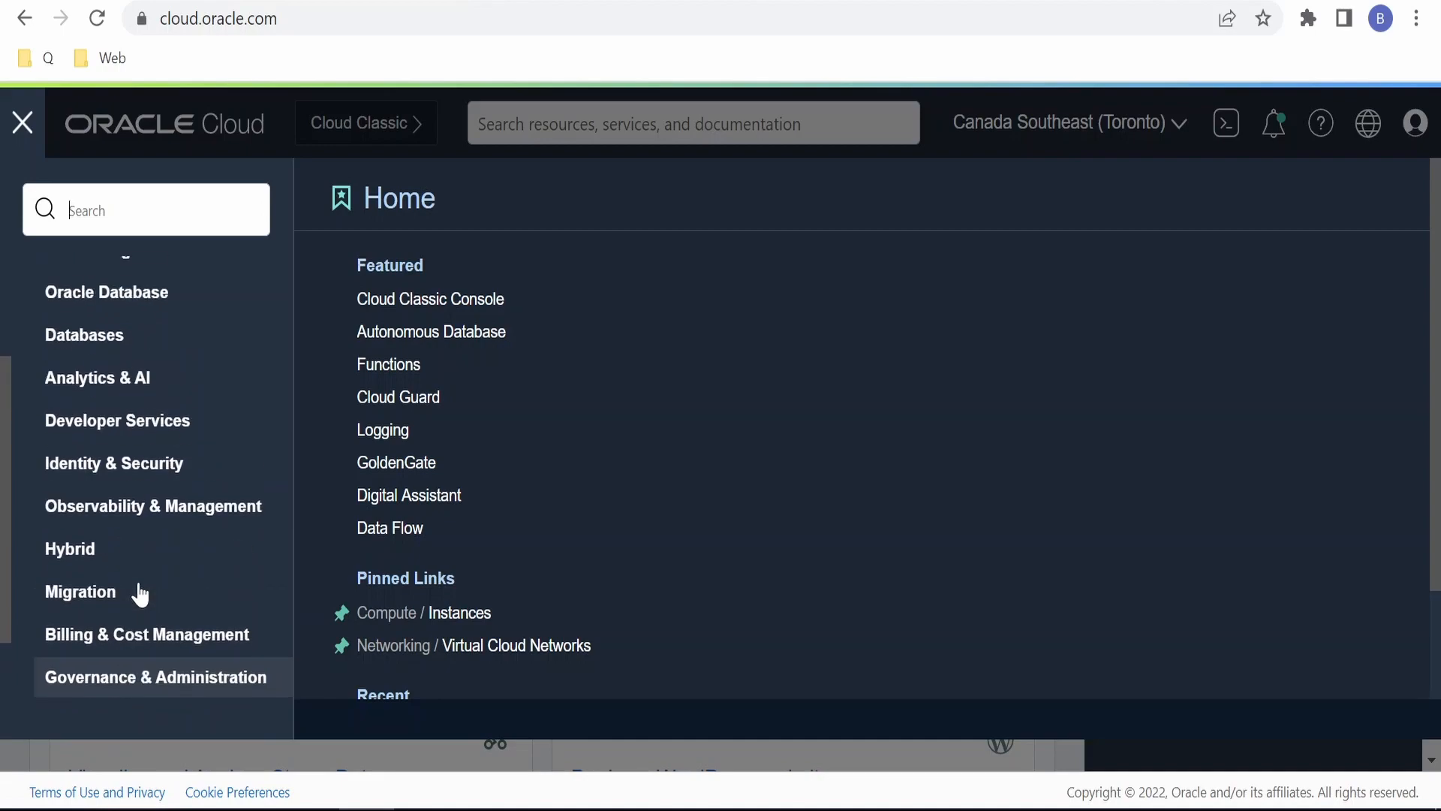
click(117, 421)
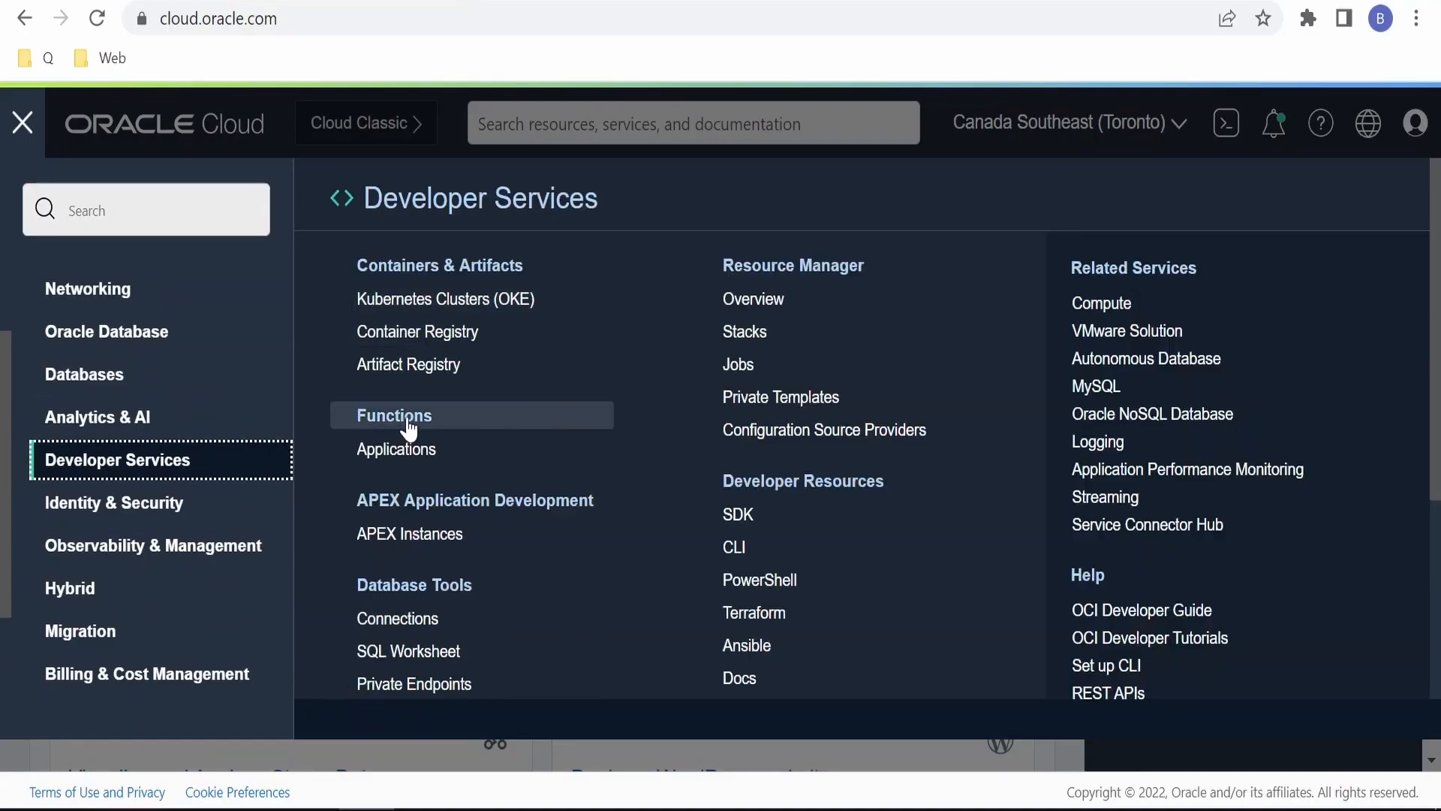
click(393, 415)
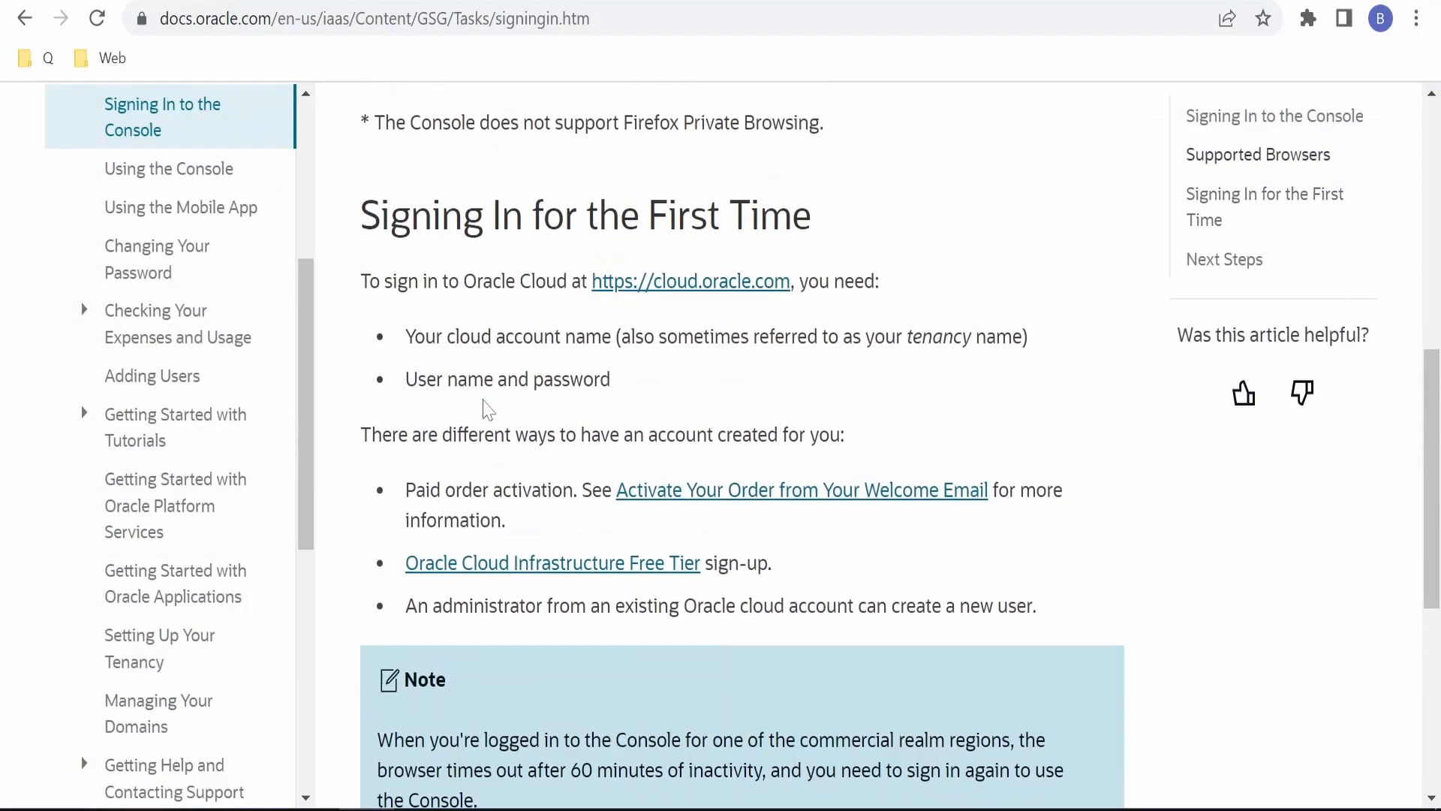
mouse_move(741, 362)
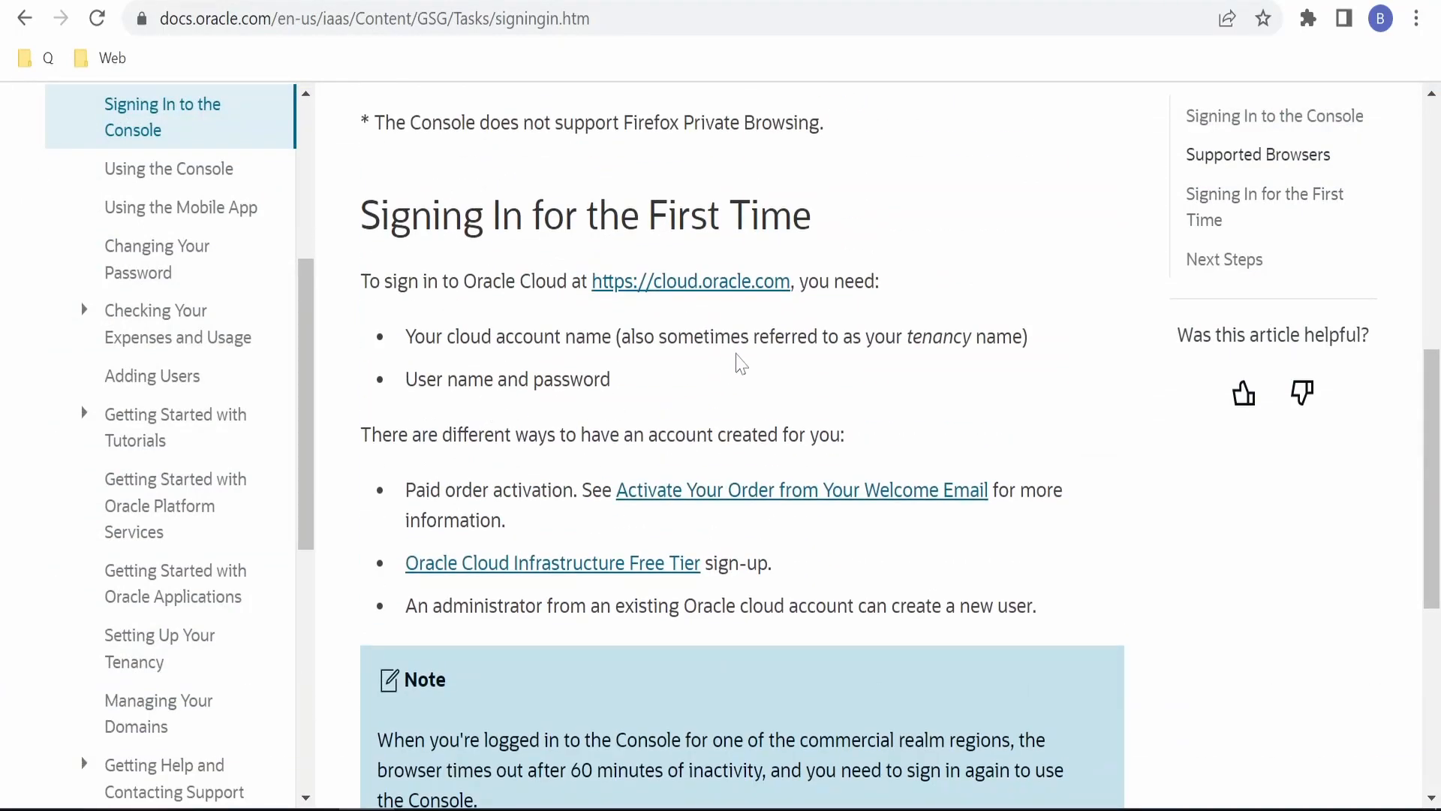